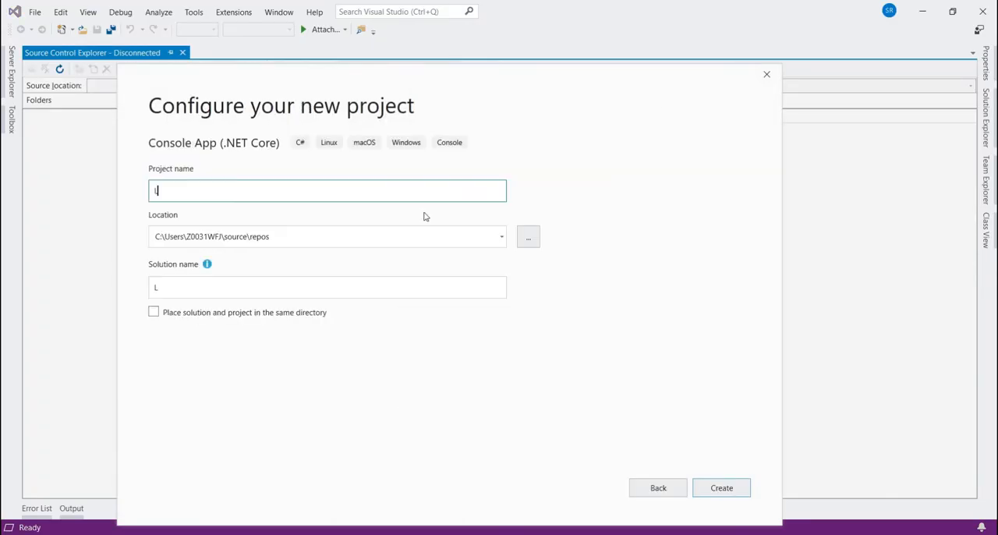
- Create the LambdaExpression console project and bring up Add New Item
text(ambdaExpression)
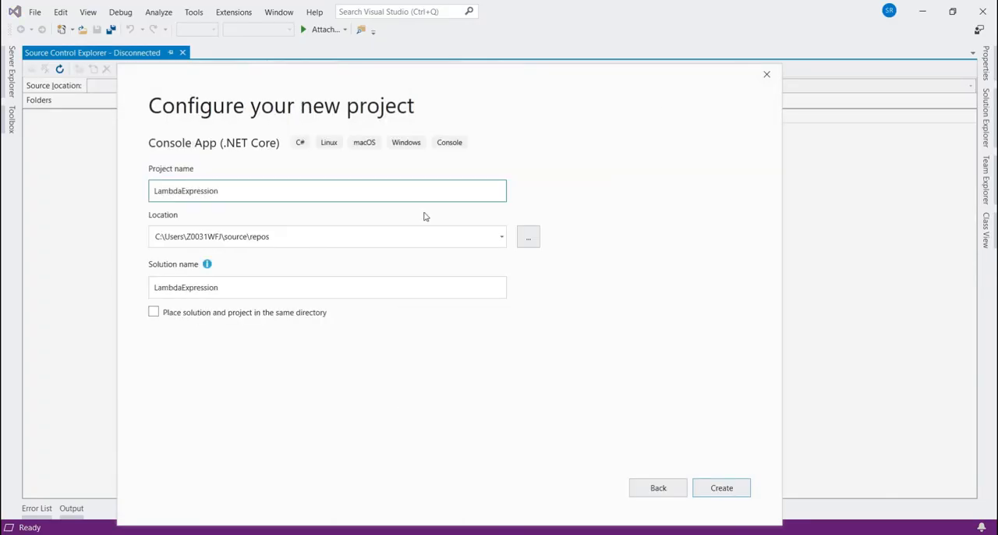
click(720, 486)
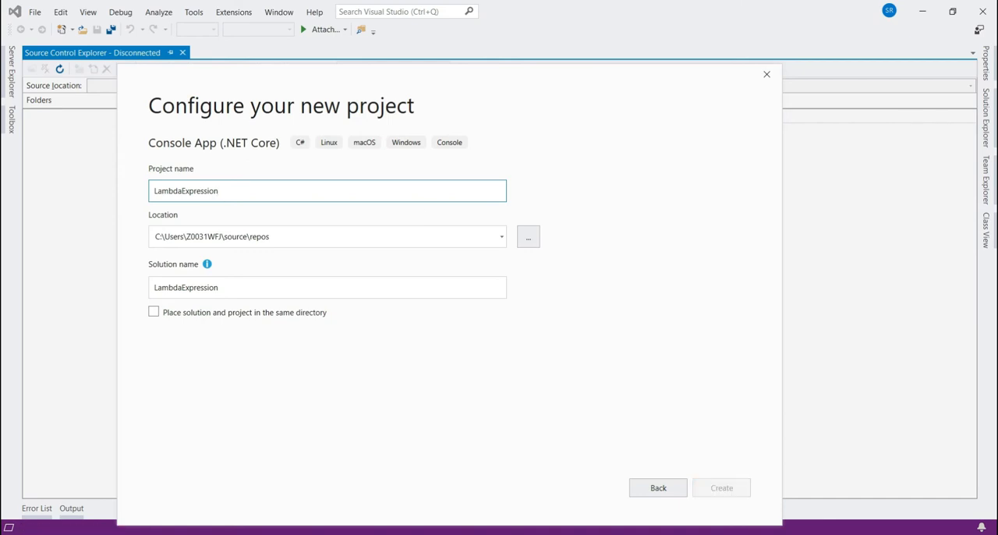
click(720, 487)
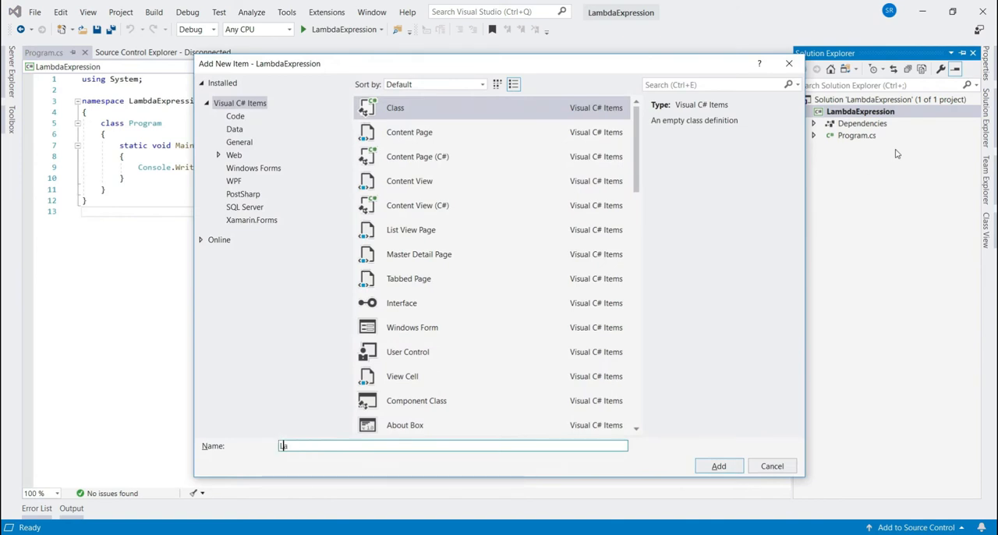
- Add Lambda.cs with the comment 'Lambda expression is nothing but an anonymous method'
click(717, 464)
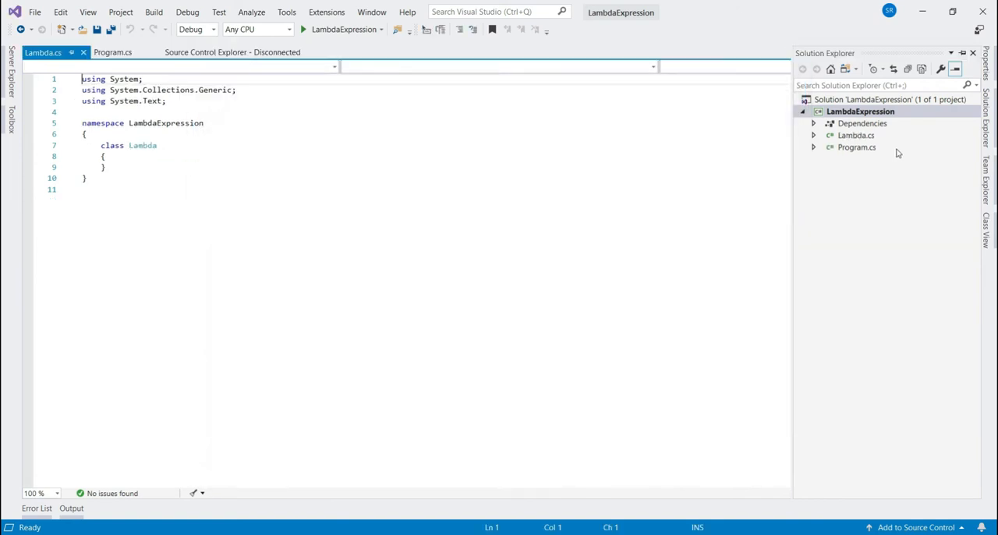
text(//)
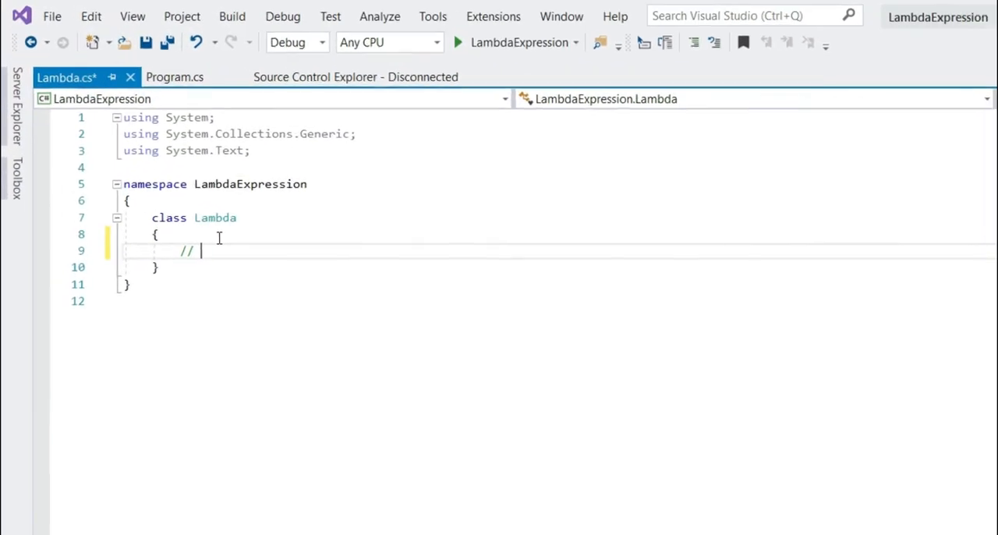
text(Lambda expression is nothing but an anon)
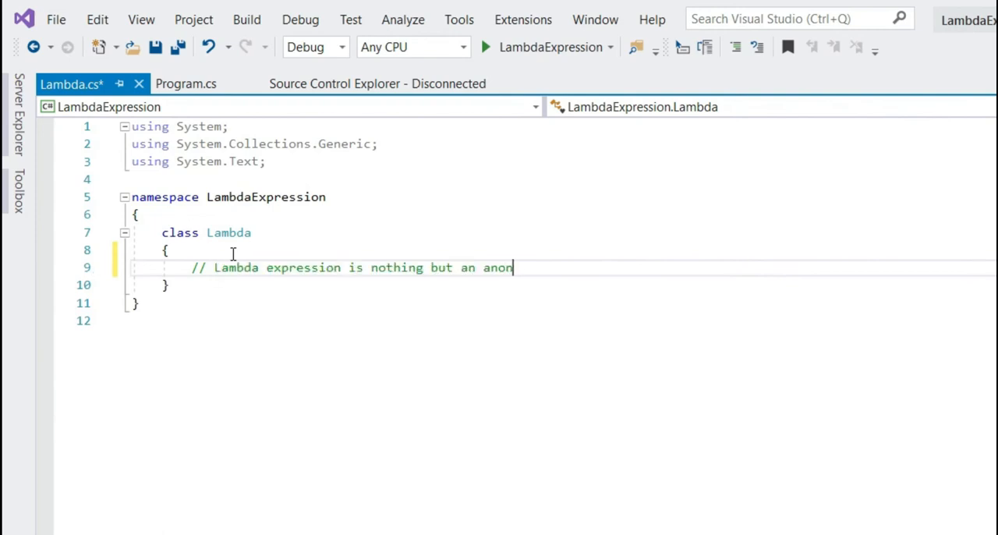
text(mous metho)
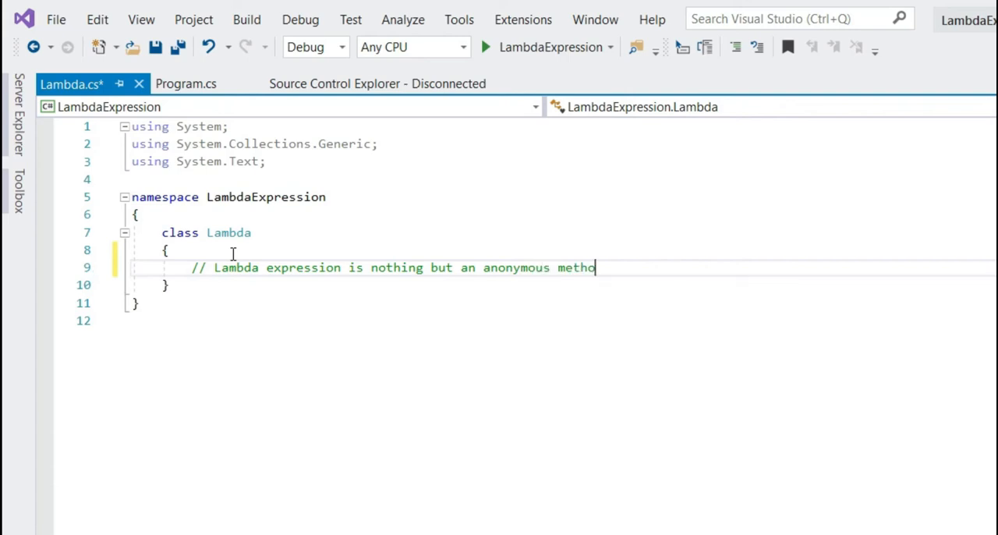
text(d)
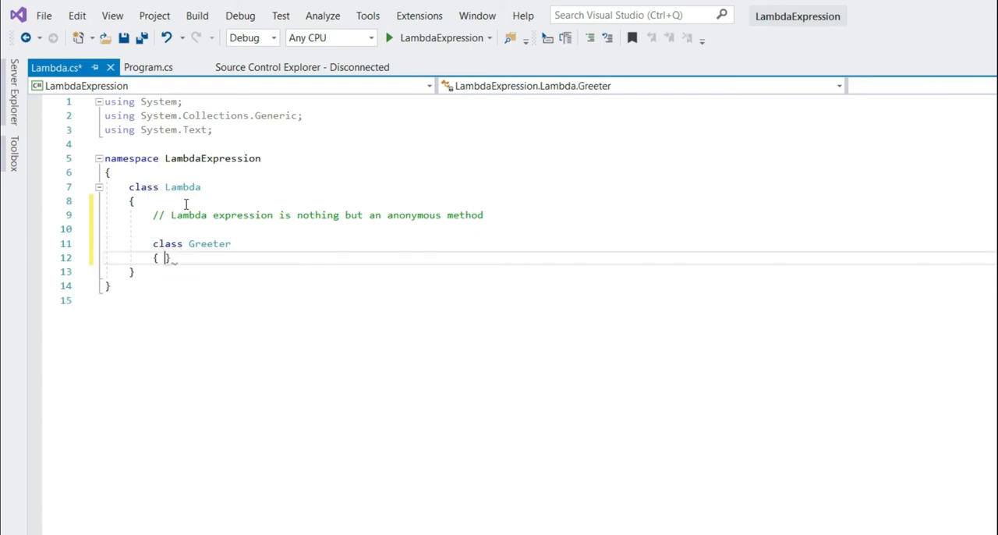
- Write private Greet, public delegate GreetDelegate and the GreetSomeone(string name) signature
key(Enter)
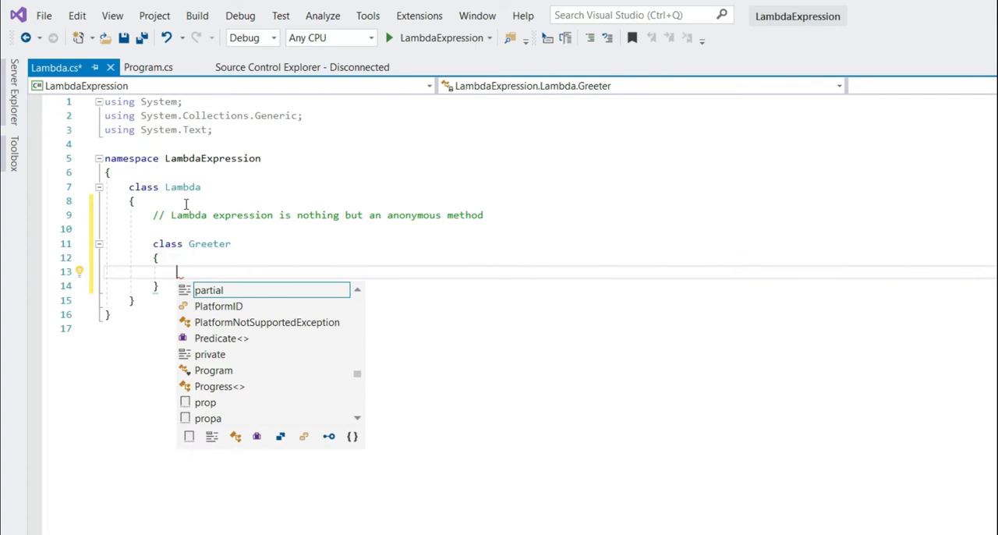
text(private string Greet(string name)
text(return "Hello @" + name + "welcome to RaiGenics";)
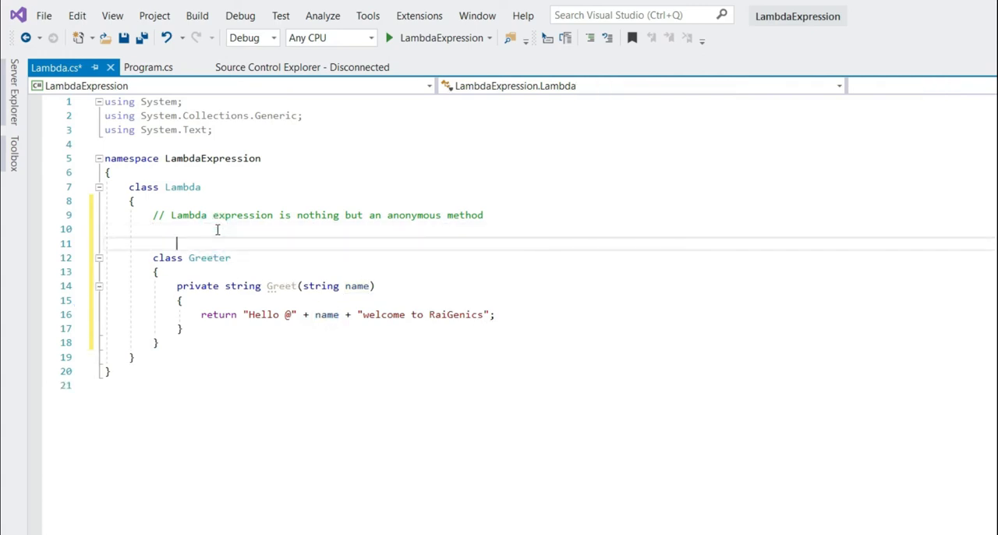
text(public delegate string GreetDelegate(string name);)
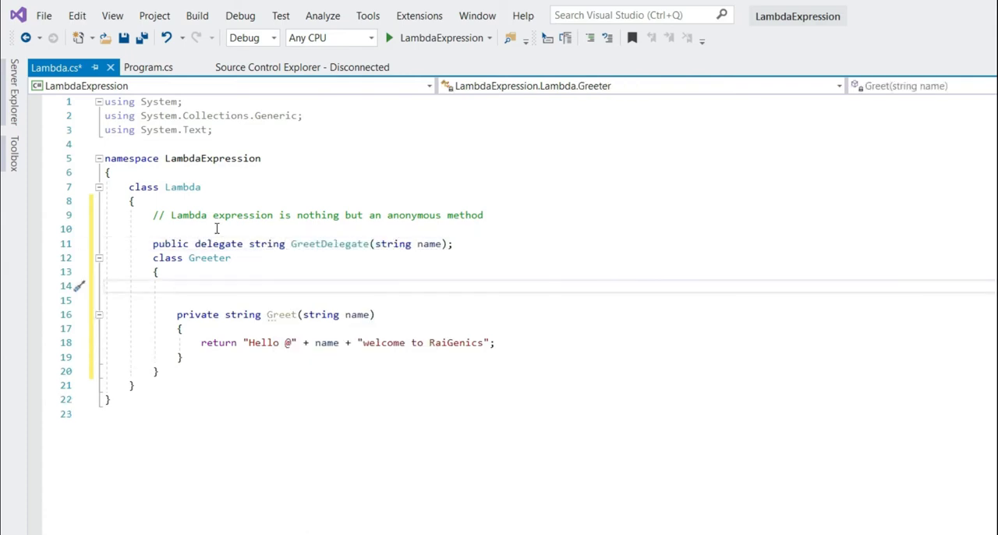
text(public)
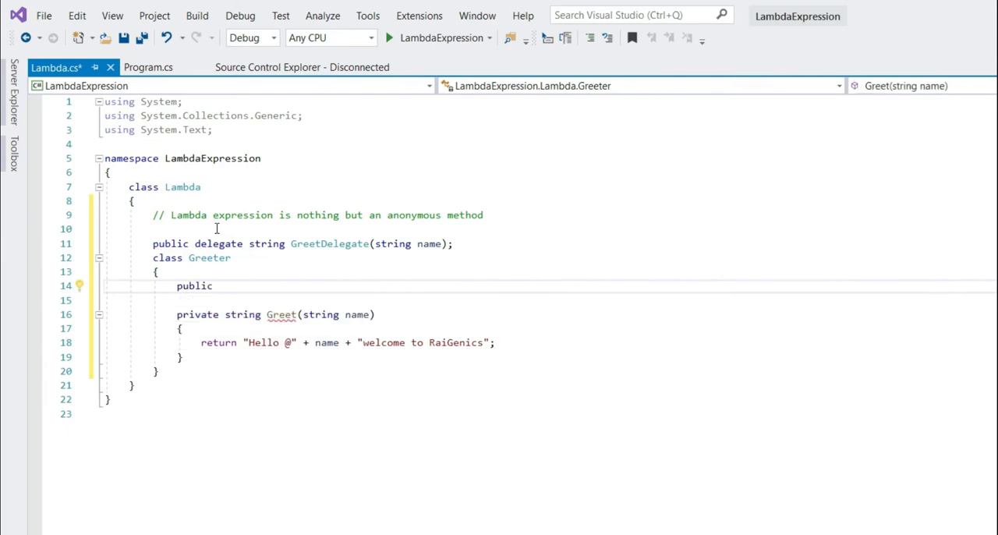
text(void GreetSomeone(string name))
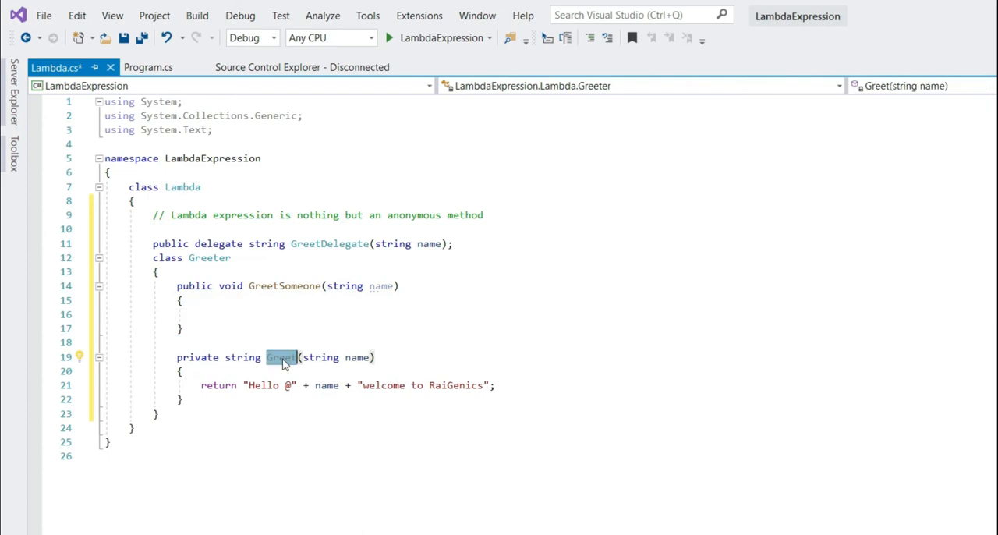
- Fill GreetSomeone: assign Greet to a GreetDelegate, invoke it and print the greeting
click(212, 315)
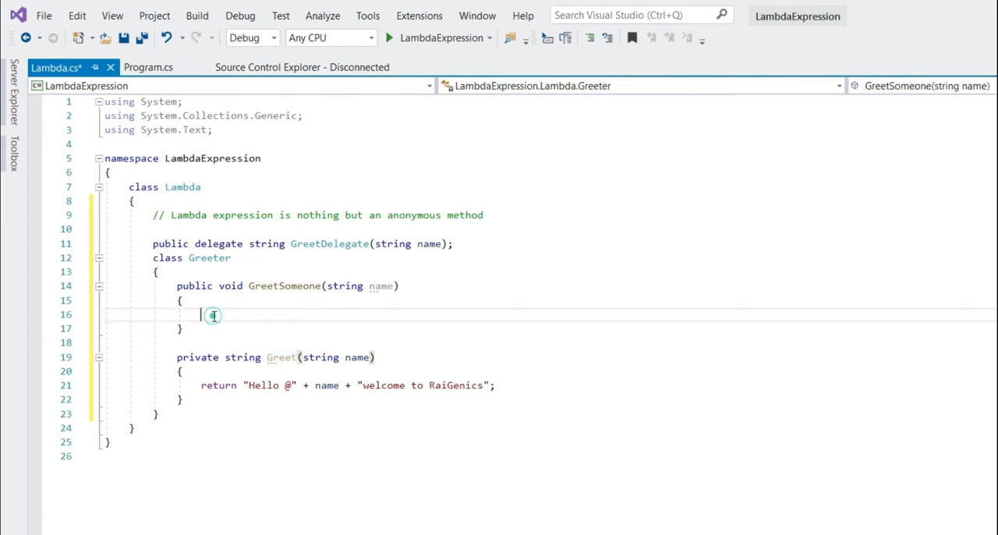
text(GreetDelegate greetDelegate =)
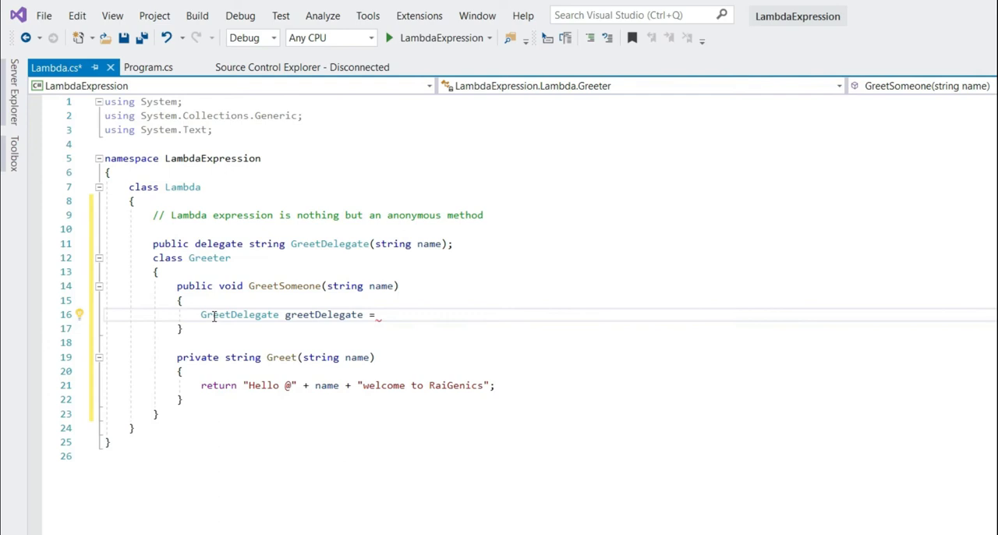
text(Greet;)
text(string greetings = g)
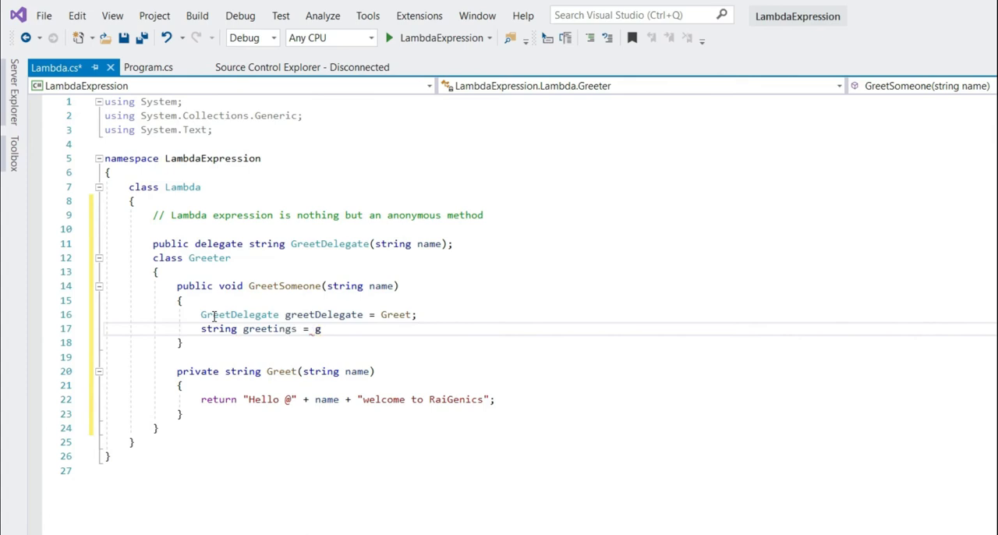
text(reetDelegate())
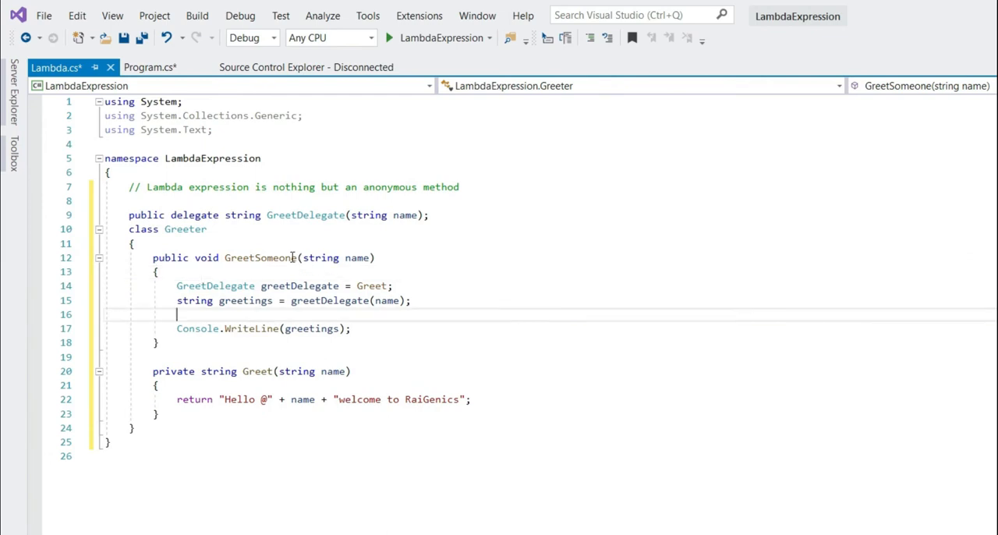
double_click(261, 258)
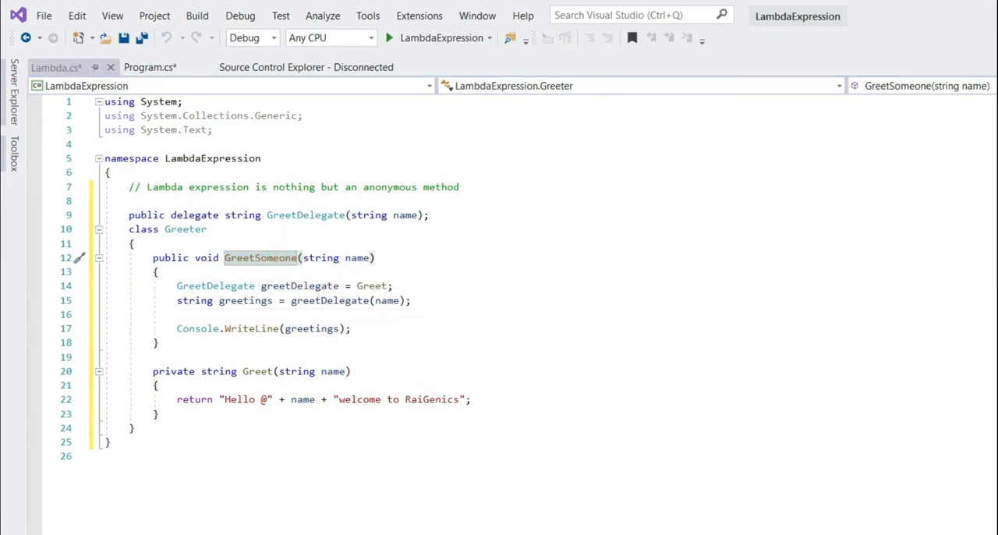
- In Main call GreetSomeone("Rai") with Console.ReadKey() and run to see the greeting
click(149, 67)
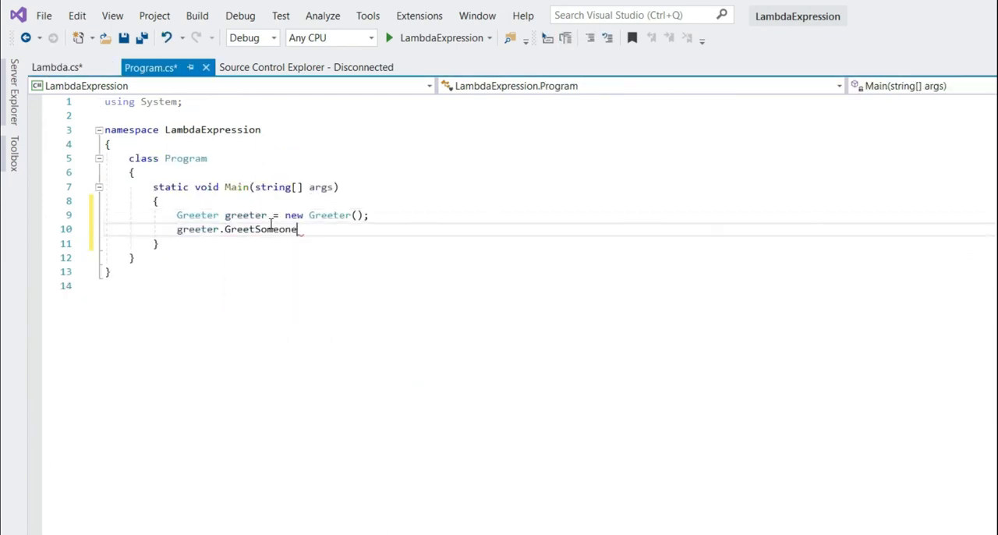
text(("Rai");)
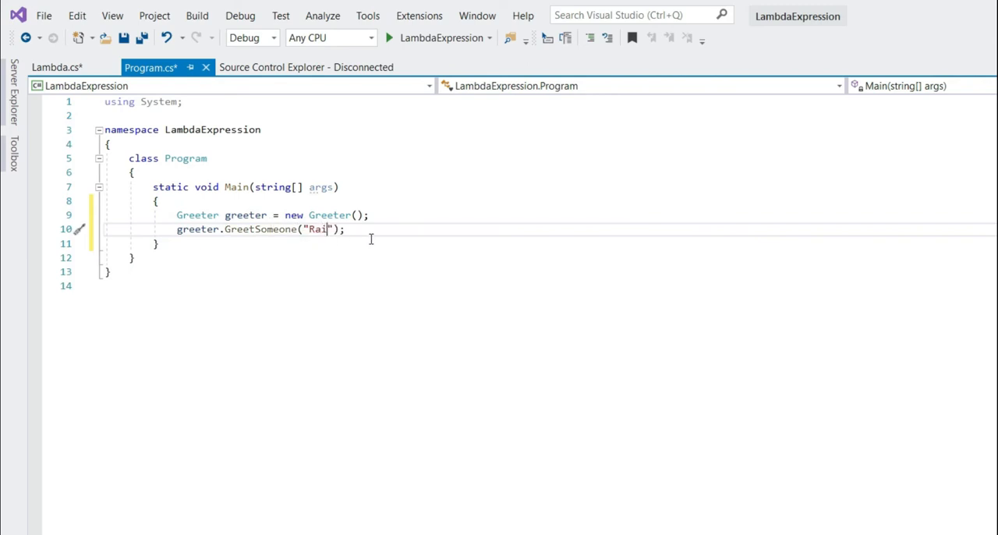
text(Console.ReadKey();)
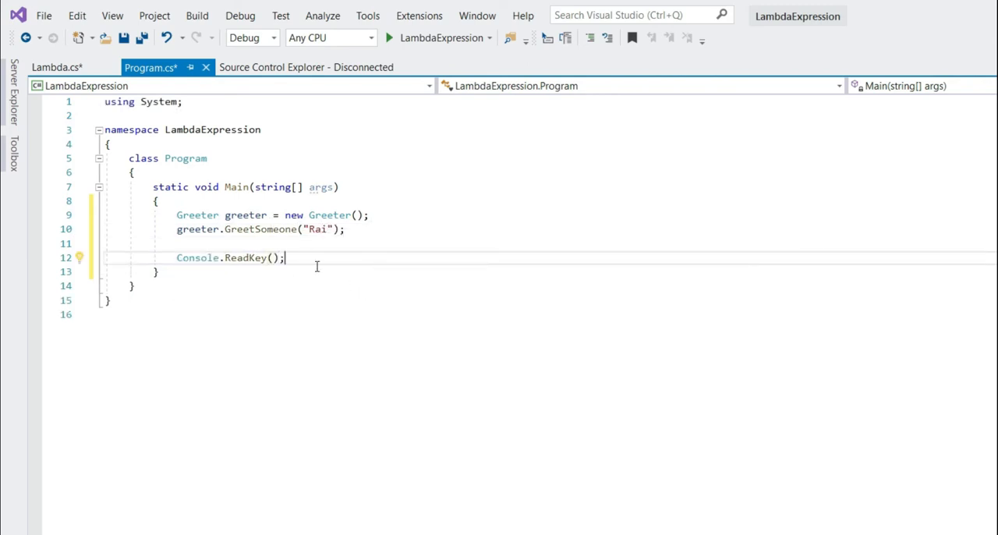
mouse_move(318, 227)
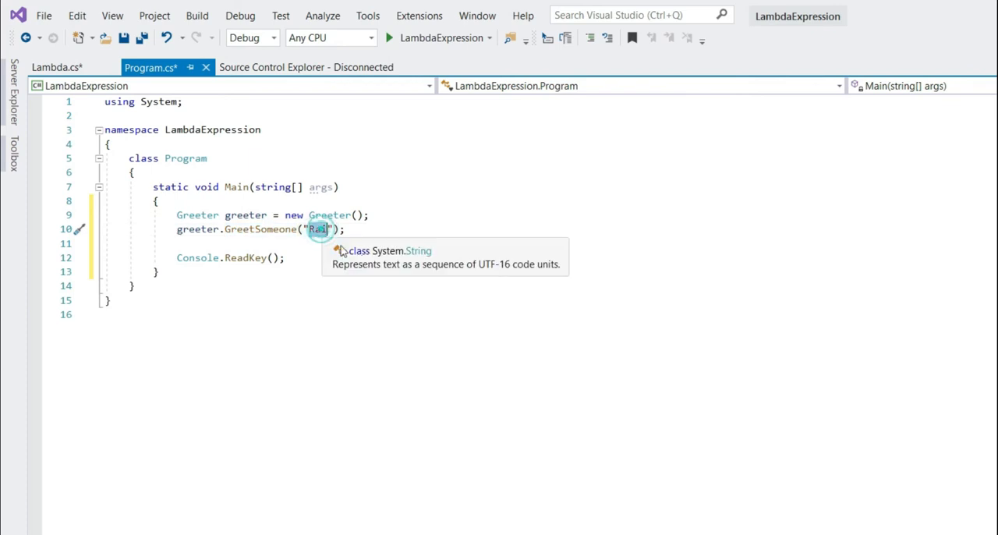
click(388, 37)
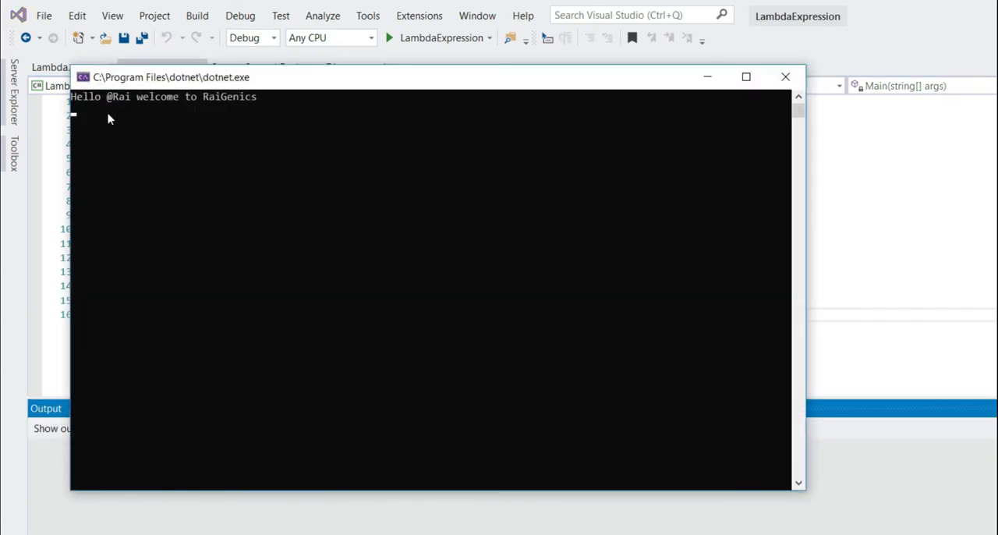
mouse_move(203, 124)
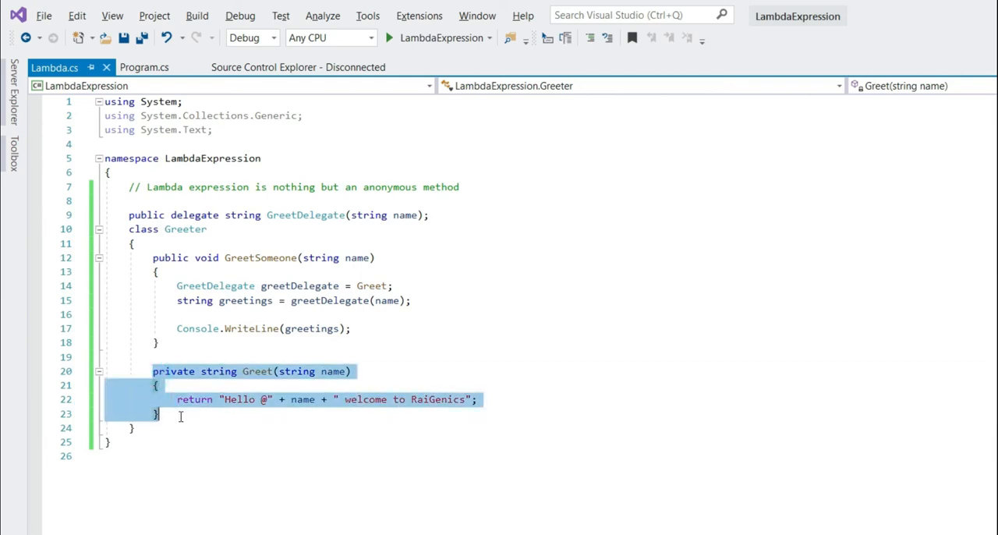
mouse_move(342, 382)
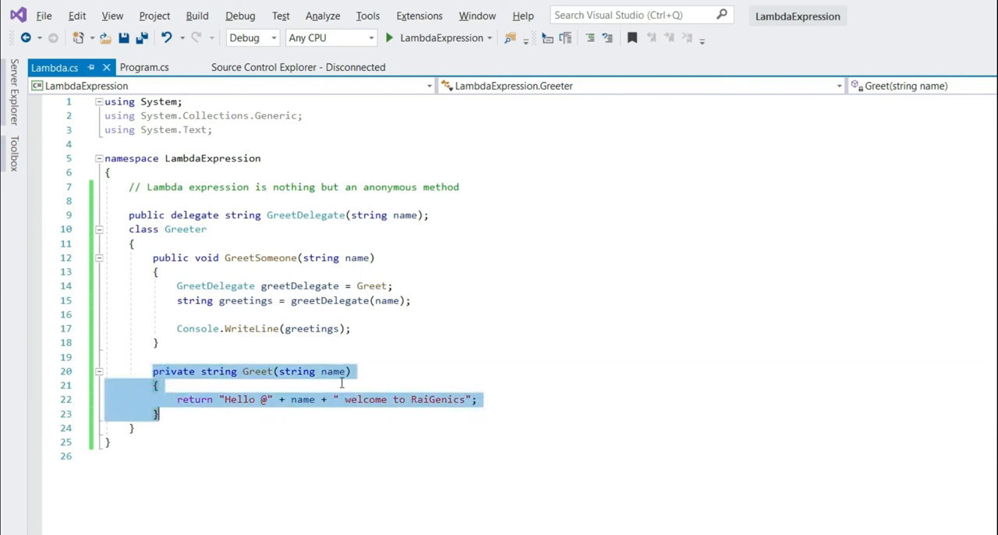
- Replace '= Greet;' with an inline anonymous delegate (string _name) returning the greeting, then run
click(352, 328)
text(delegate)
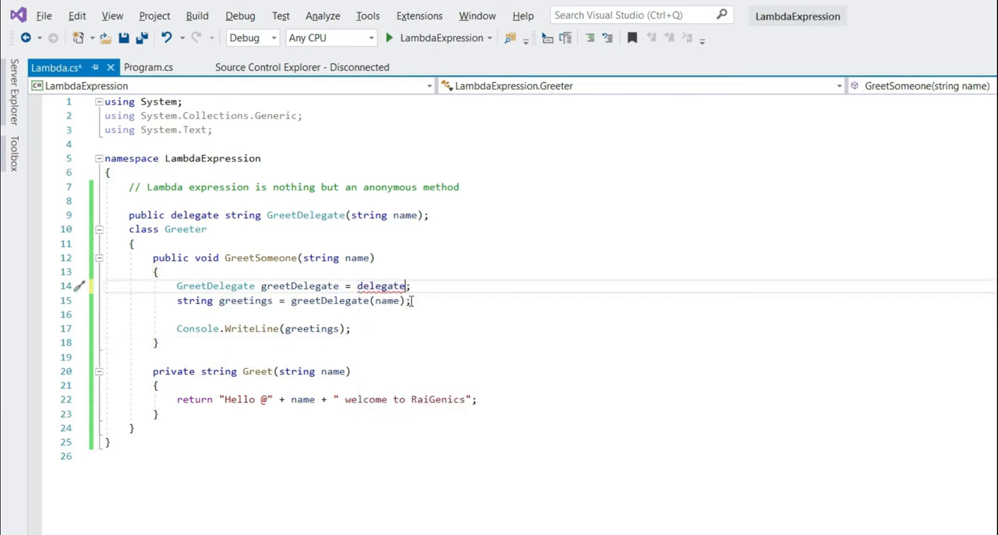
text(())
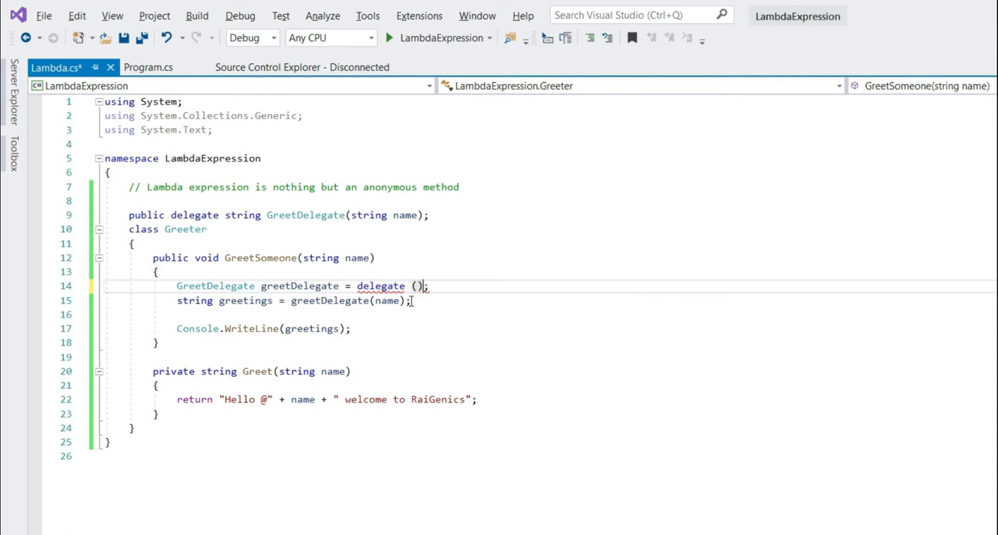
text(string _name)
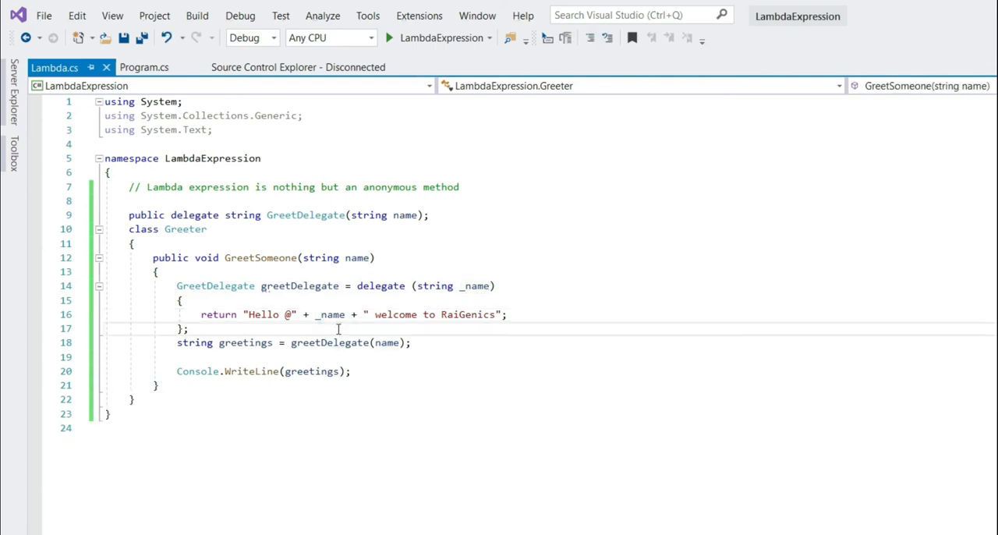
click(388, 38)
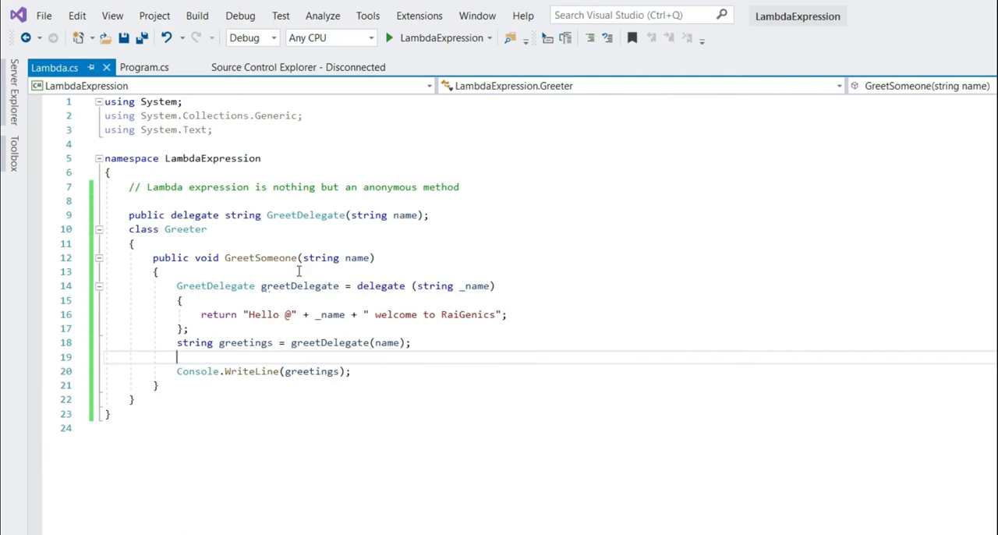
- Add the comment '// input_parameter => expression' above GreetSomeone and highlight the => arrow
text(//)
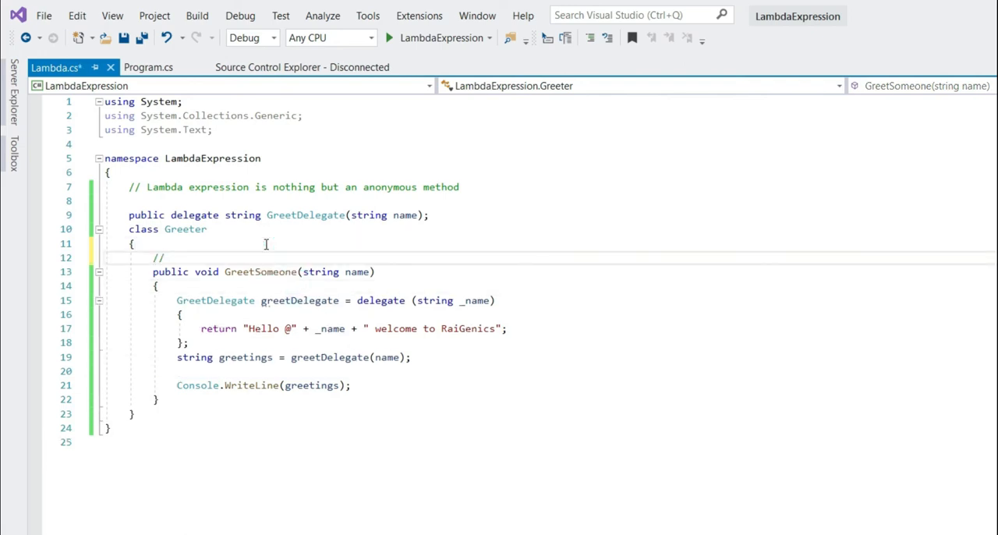
text(input)
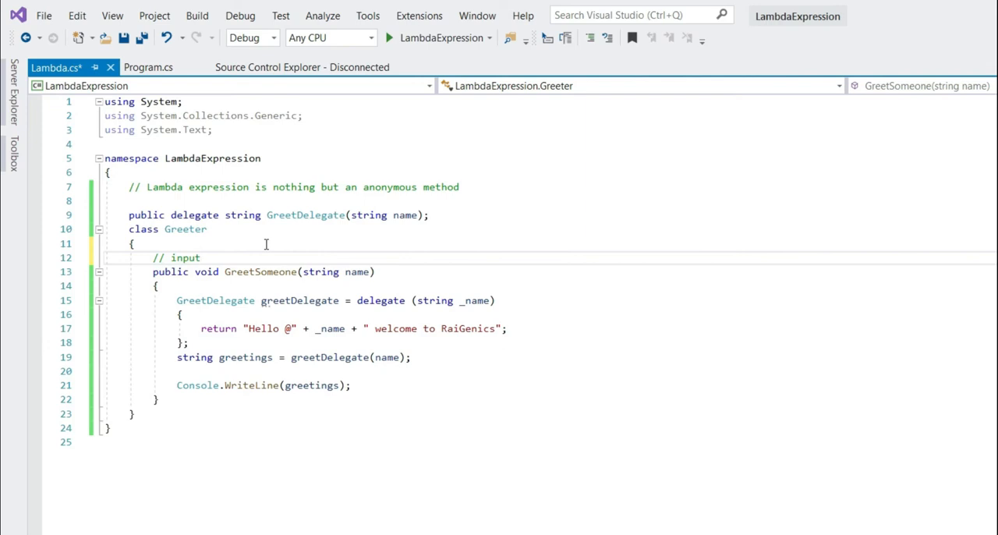
text(_parameter)
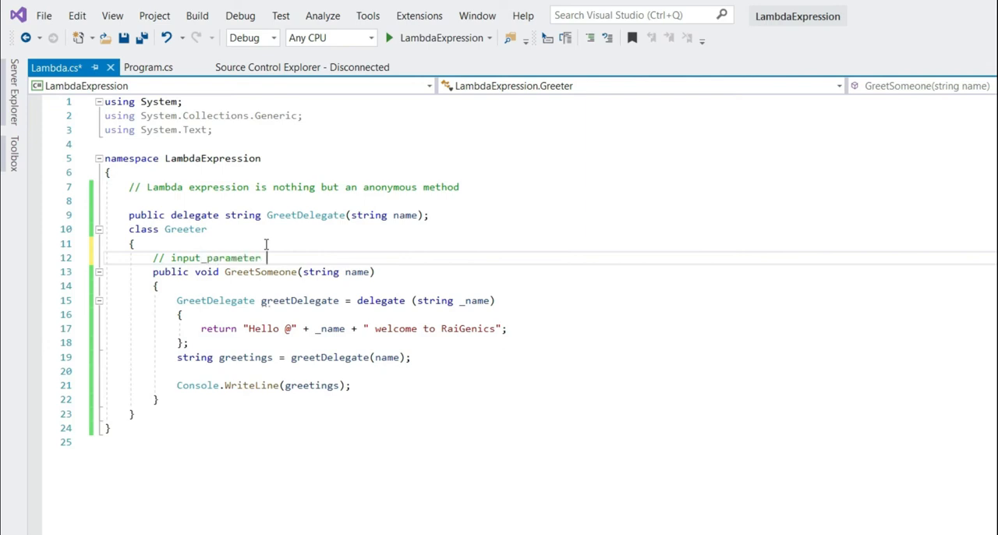
text(=)
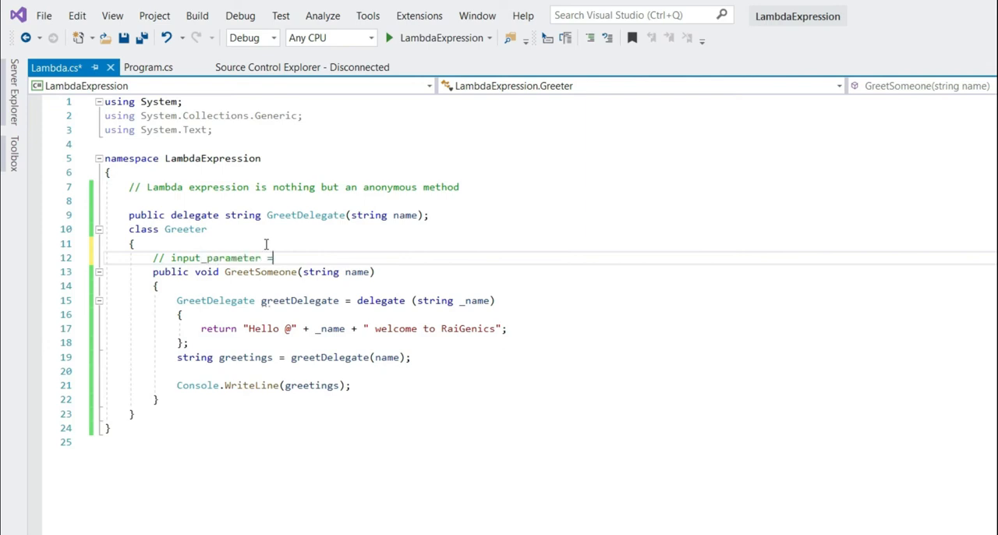
text(> express)
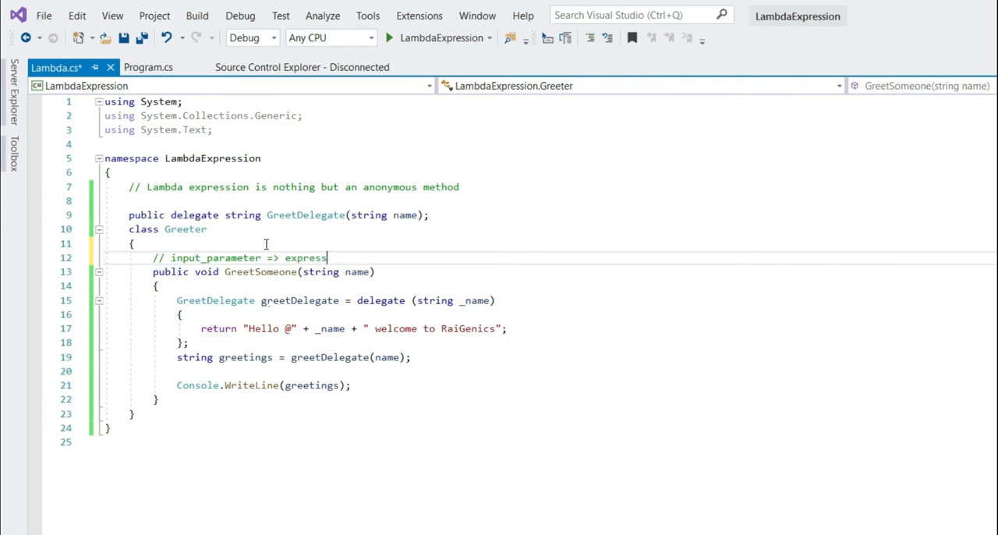
double_click(215, 257)
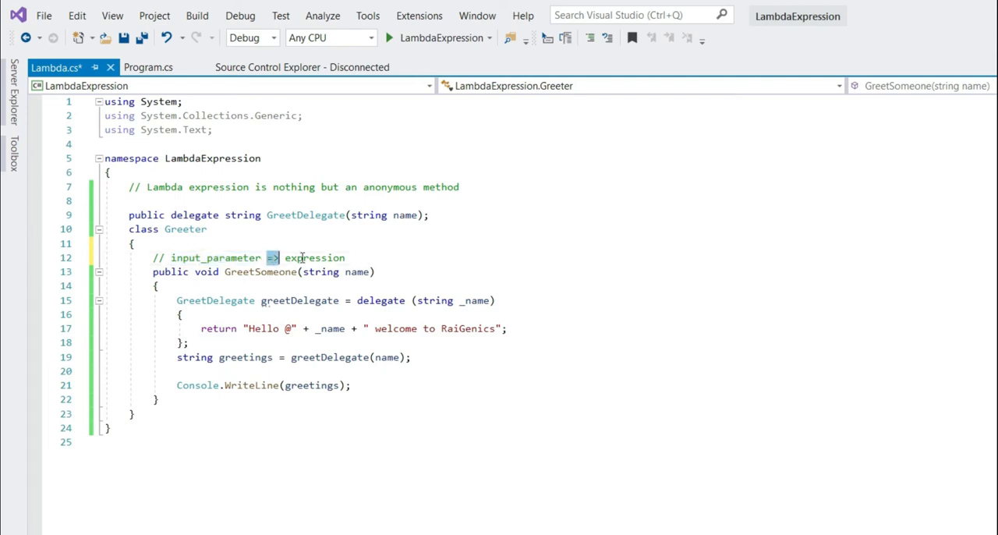
double_click(315, 257)
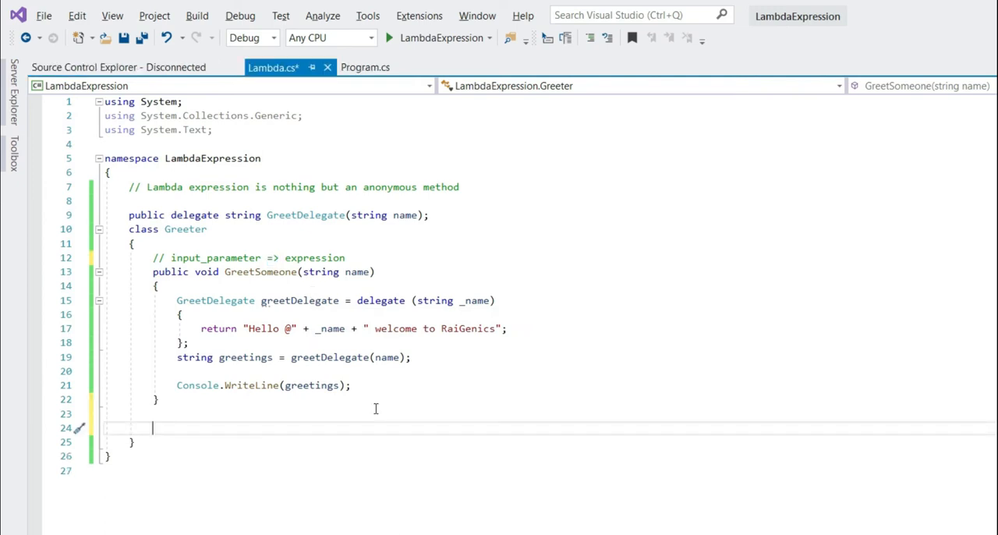
- Add private void Print(string name) writing "Printing something ...." + name
text(private void Print)
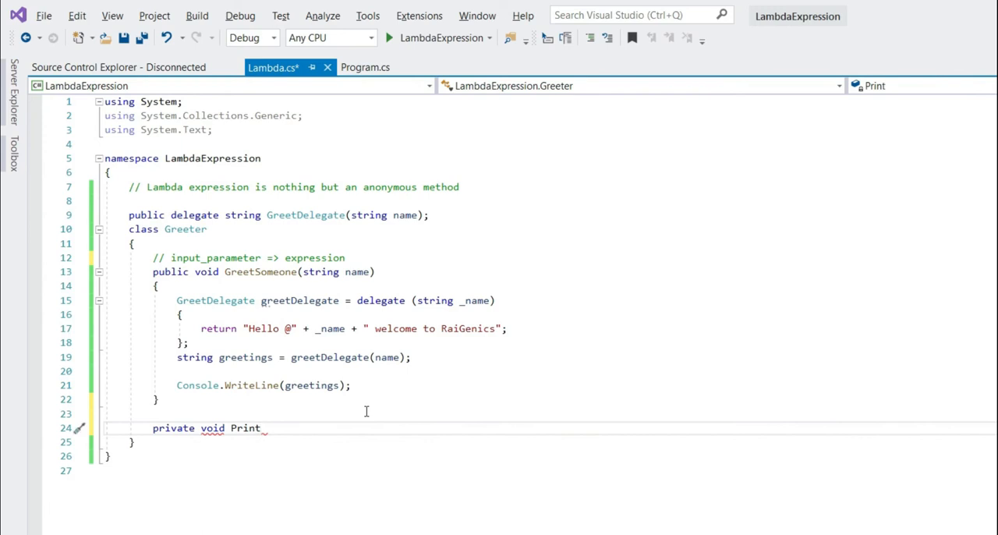
text(())
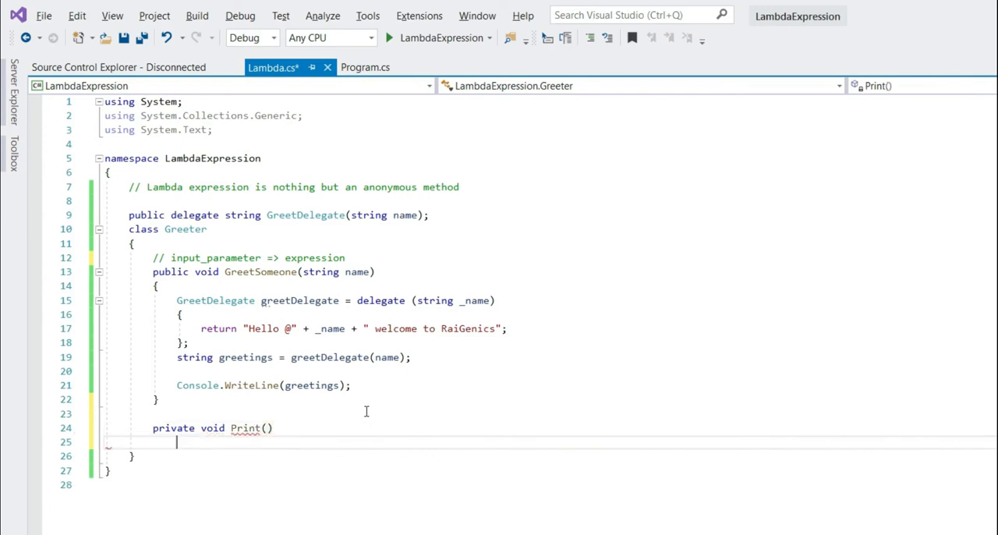
text(Console.WriteLine("Printing something ..");)
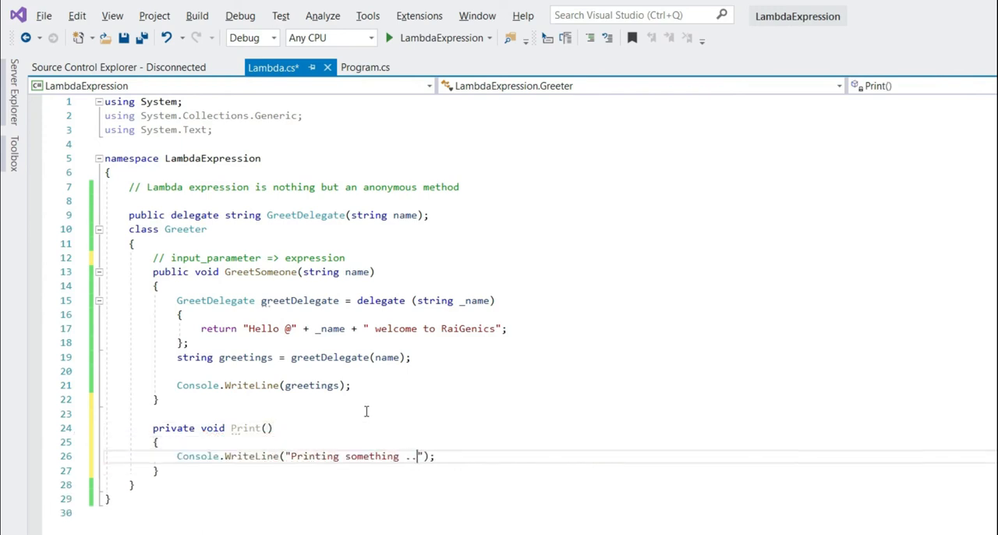
text(..)
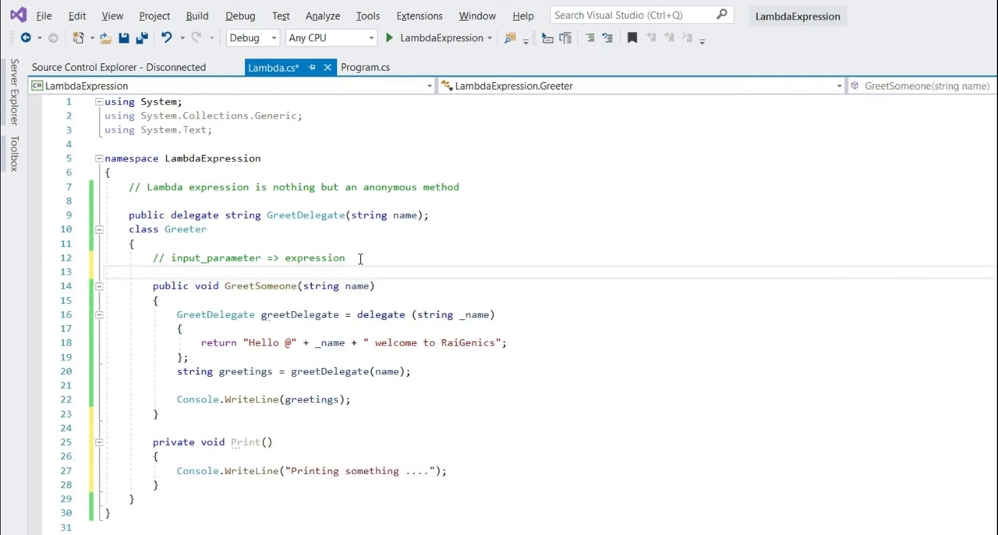
- Comment lambda examples: () =>, x => and (x, y, z) => expression body
text(//)
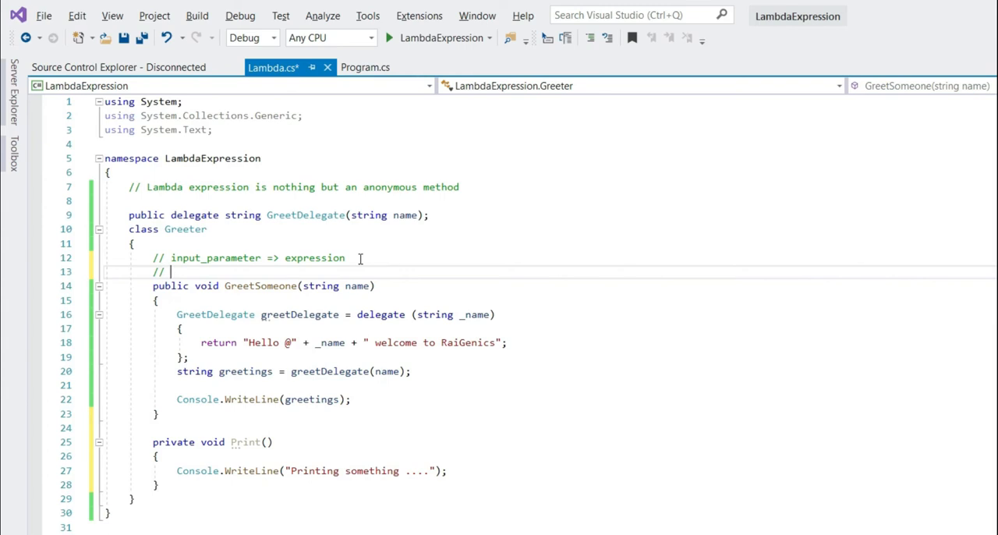
text(() =)
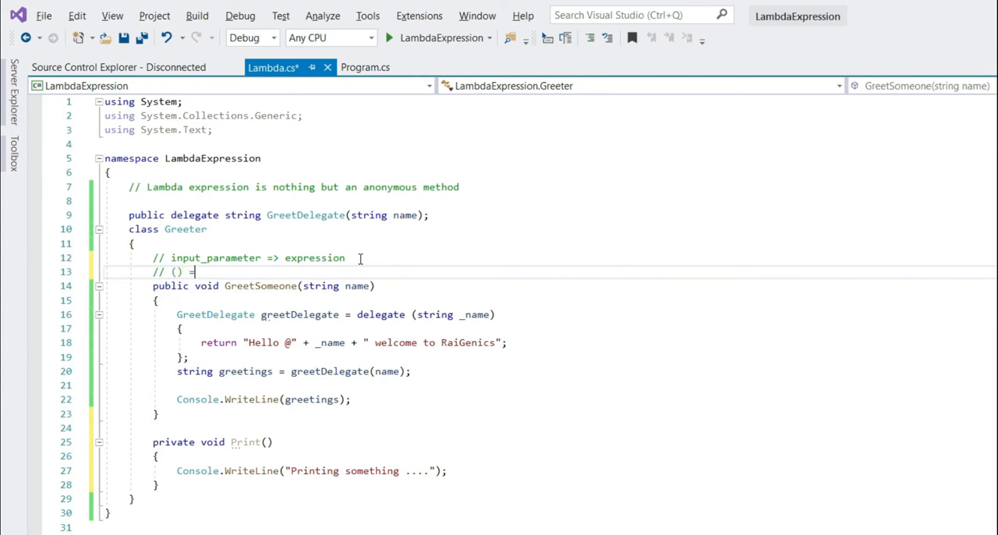
text(>)
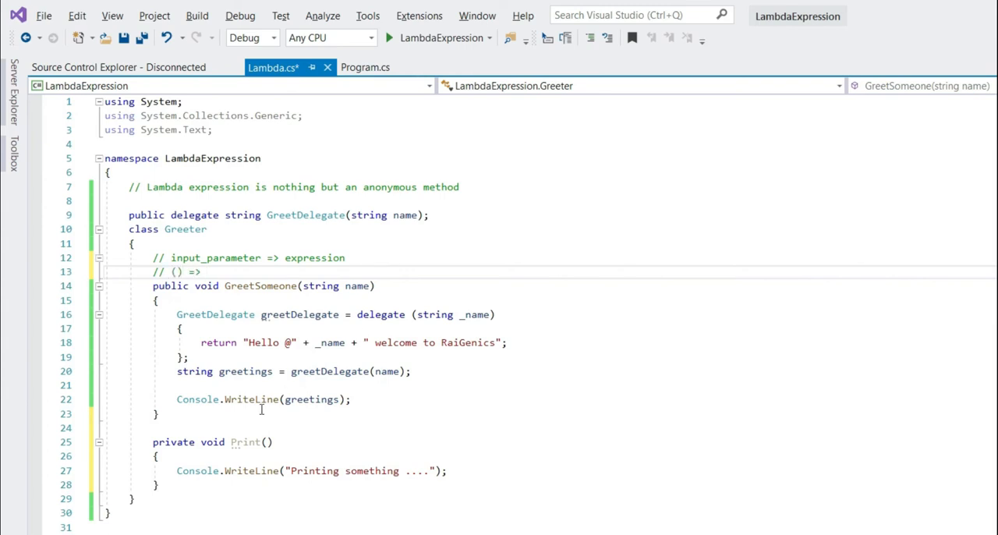
text(Console.WriteLine("Printing something ....");)
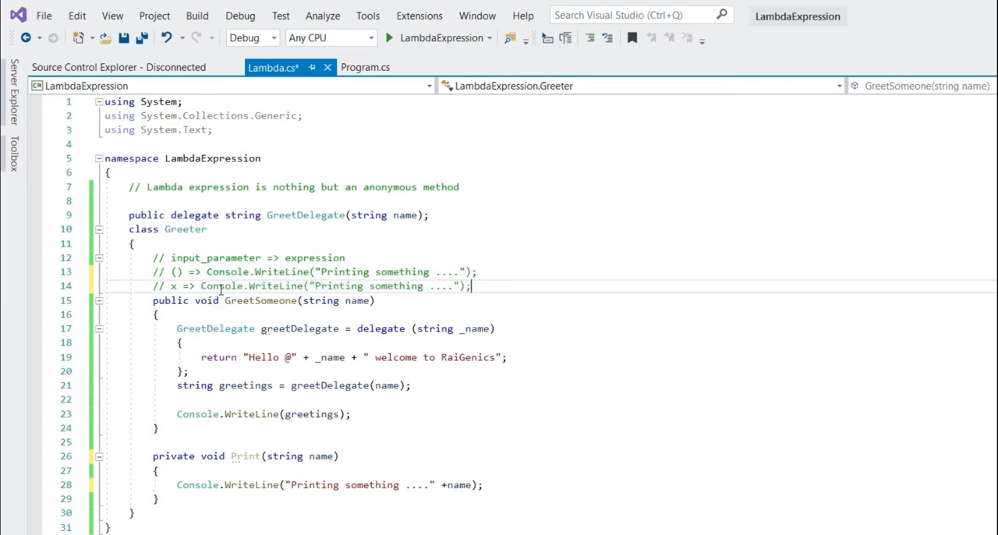
text(+x)
text(//)
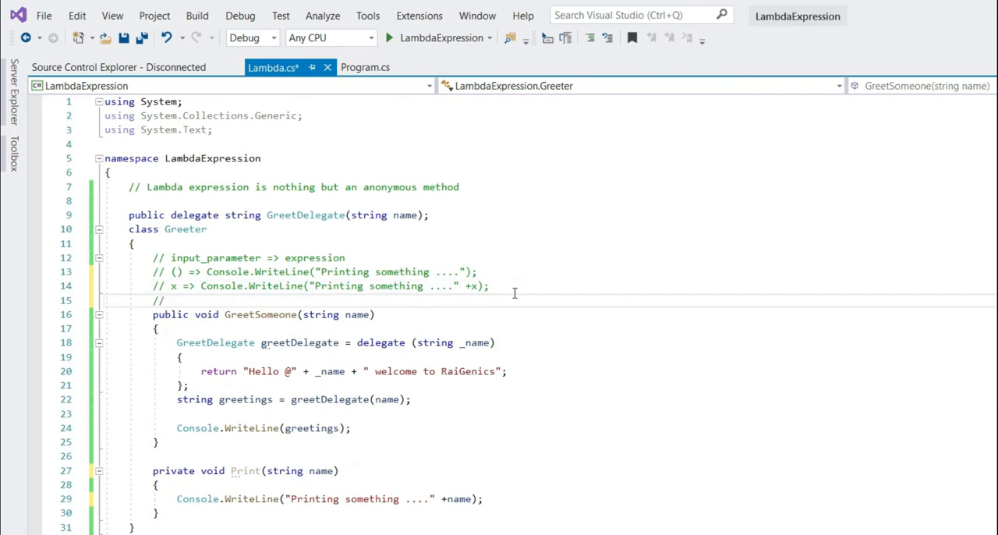
text(())
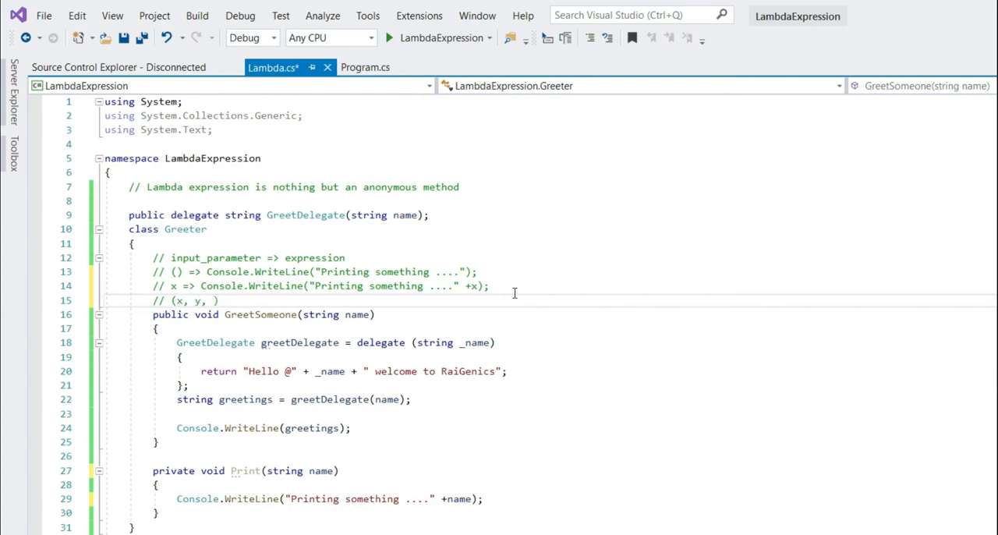
text(z)
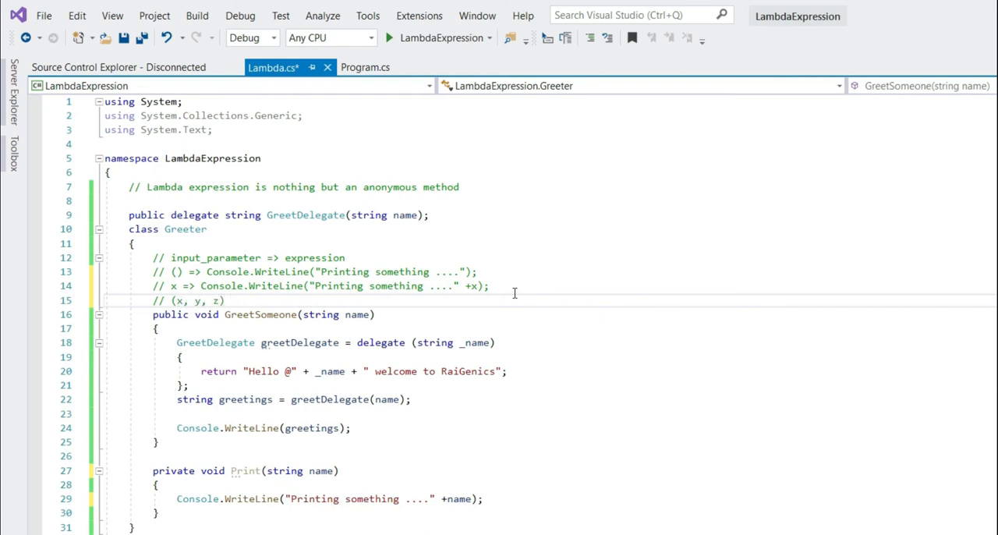
text(=>)
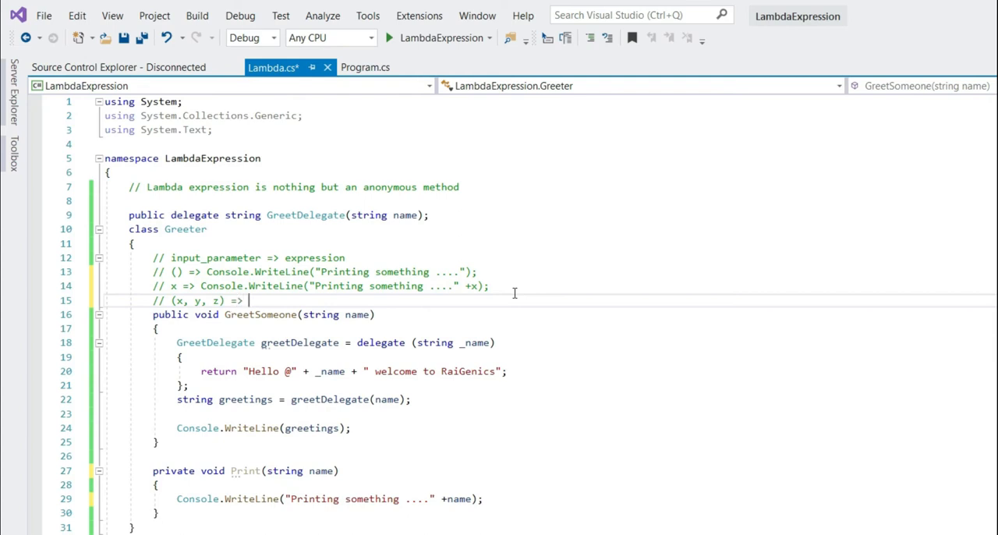
text(expresion body)
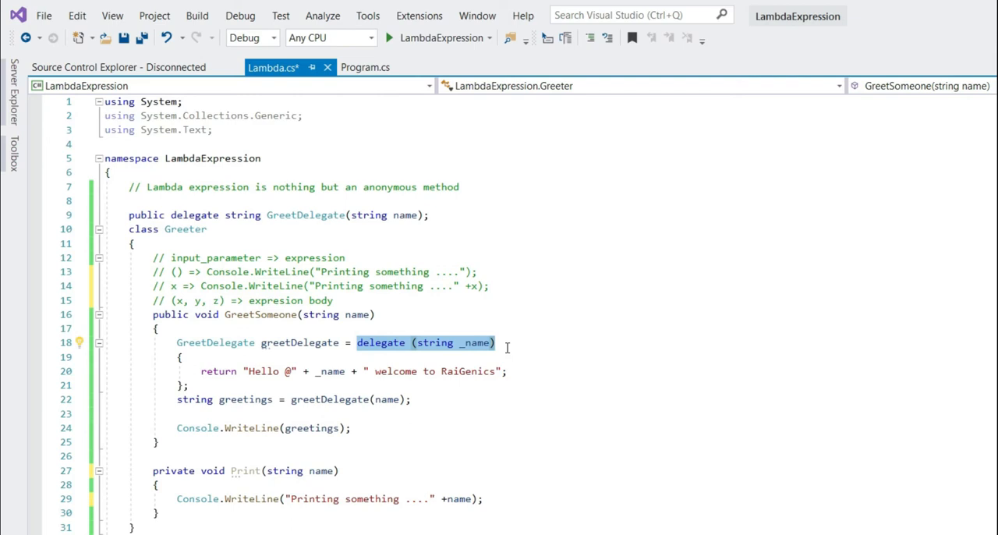
- Rewrite the anonymous delegate as a _name => lambda and run to confirm the Rai greeting
text(name =>)
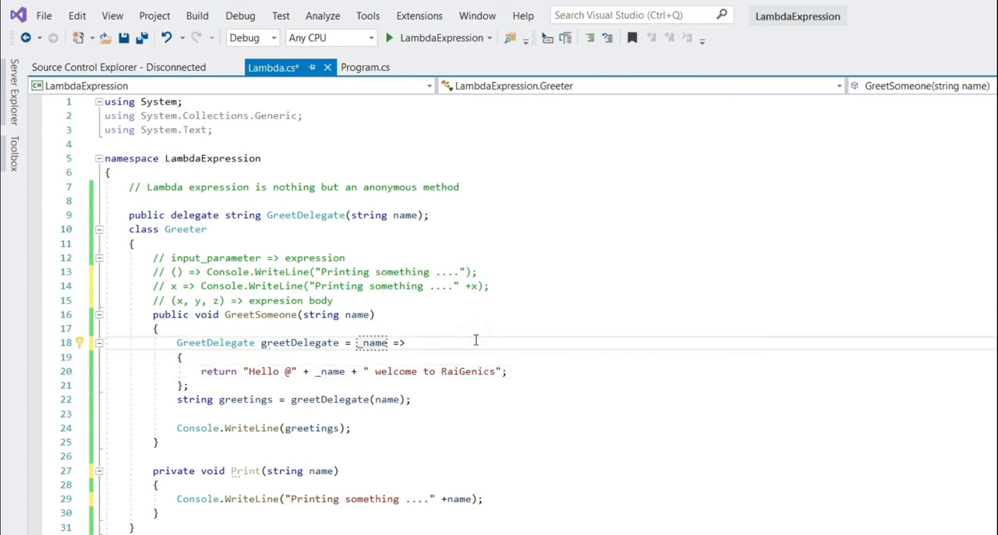
click(388, 38)
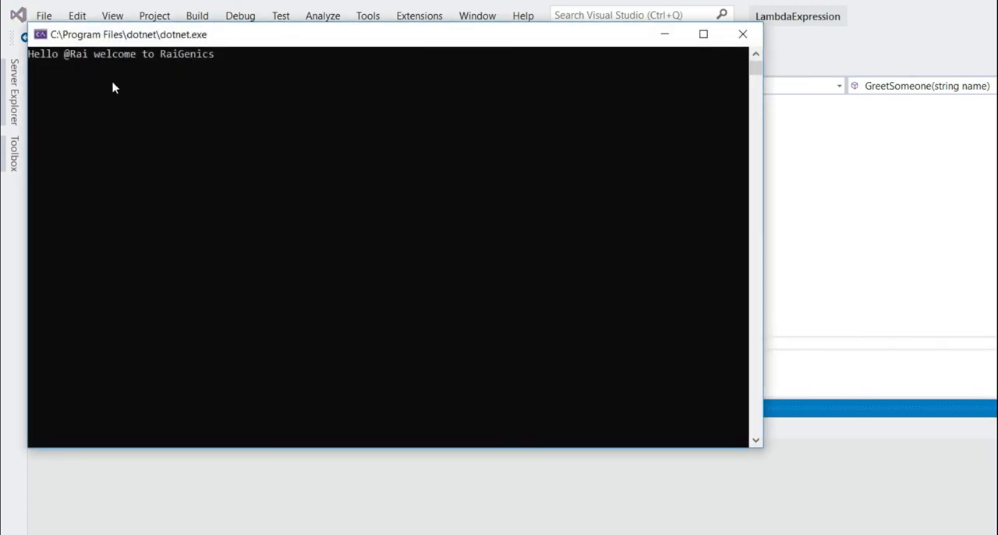
click(742, 34)
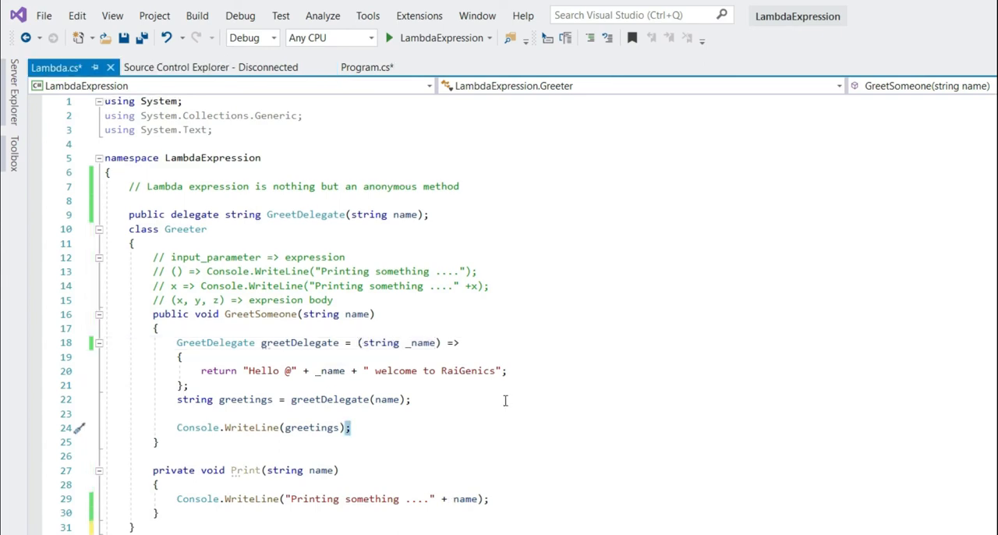
- Place the cursor in GreetSomeone with the (string _name) => lambda in place
click(349, 427)
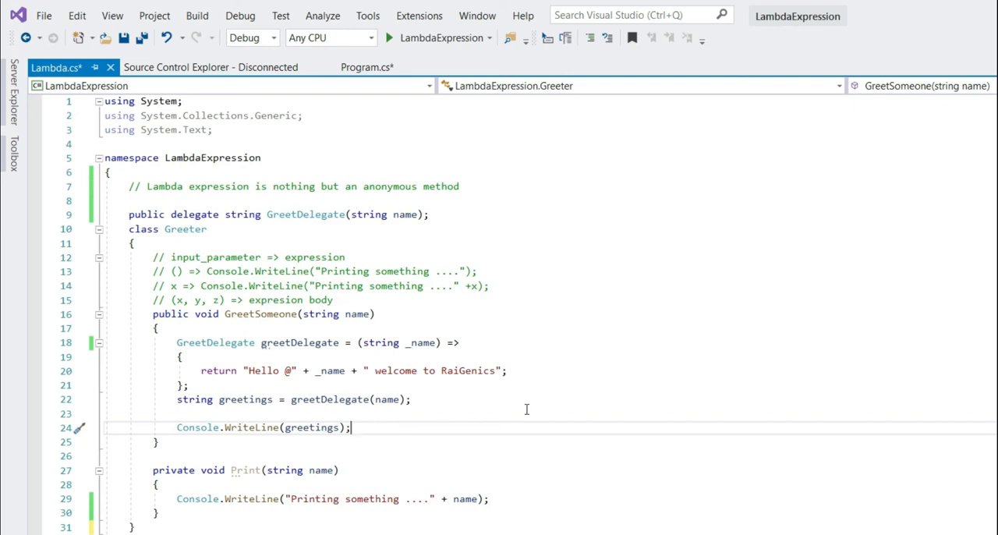
mouse_move(518, 405)
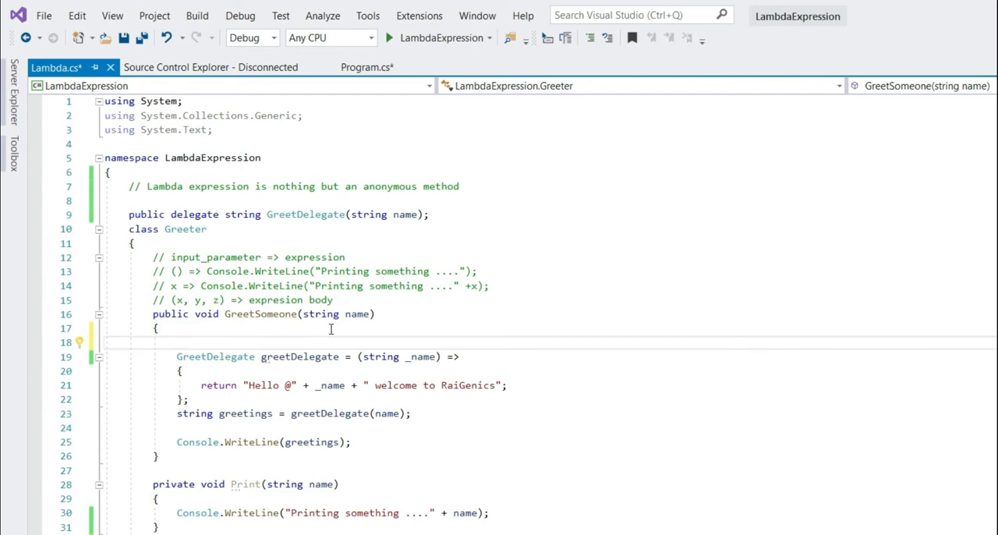
- Replace GreetDelegate with Func<string, string> for the greeting lambda
text(Action<)
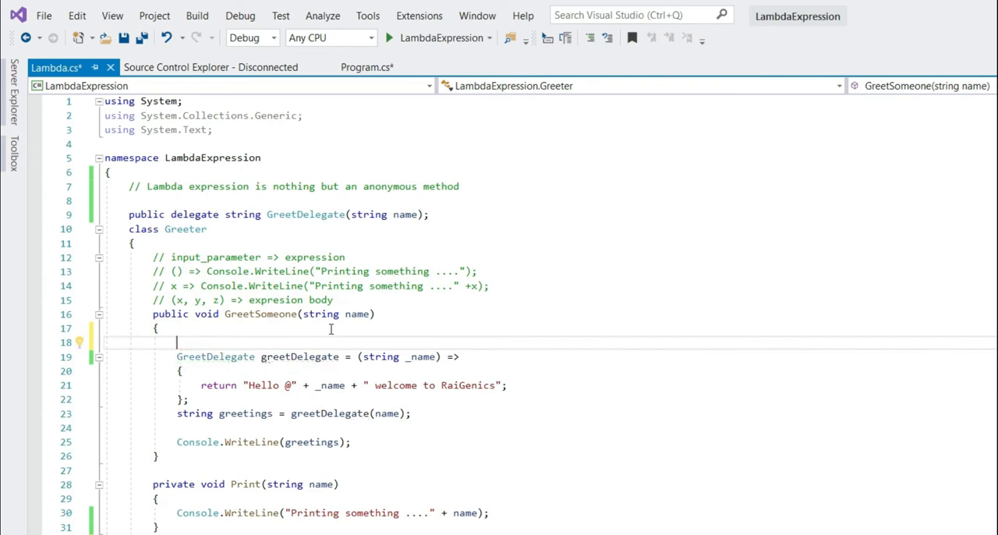
text(Func<>)
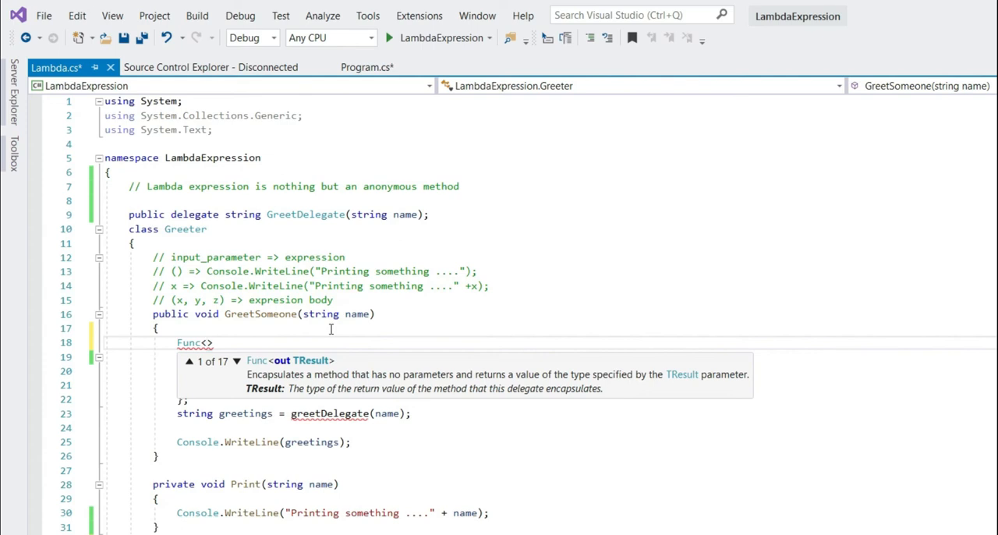
key(down)
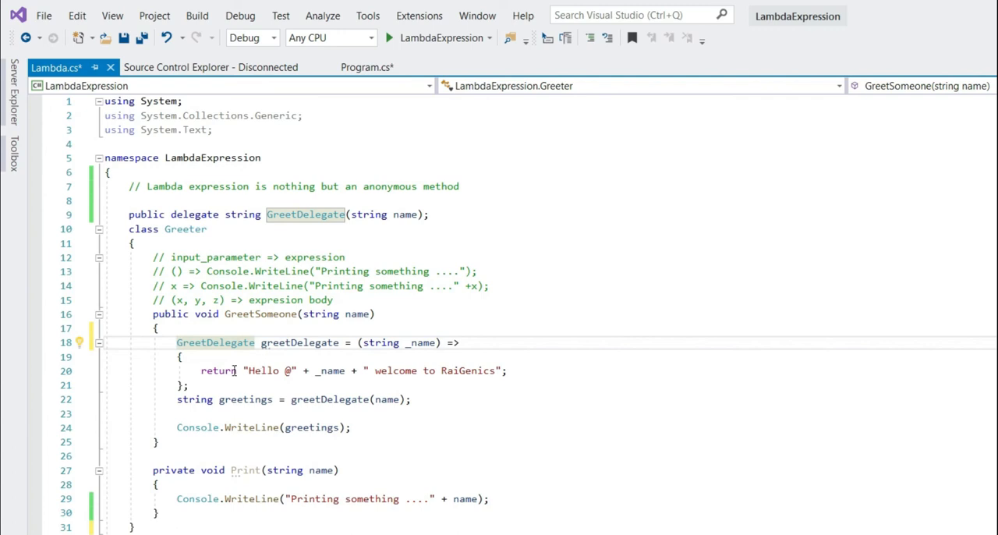
click(330, 385)
text(Func<)
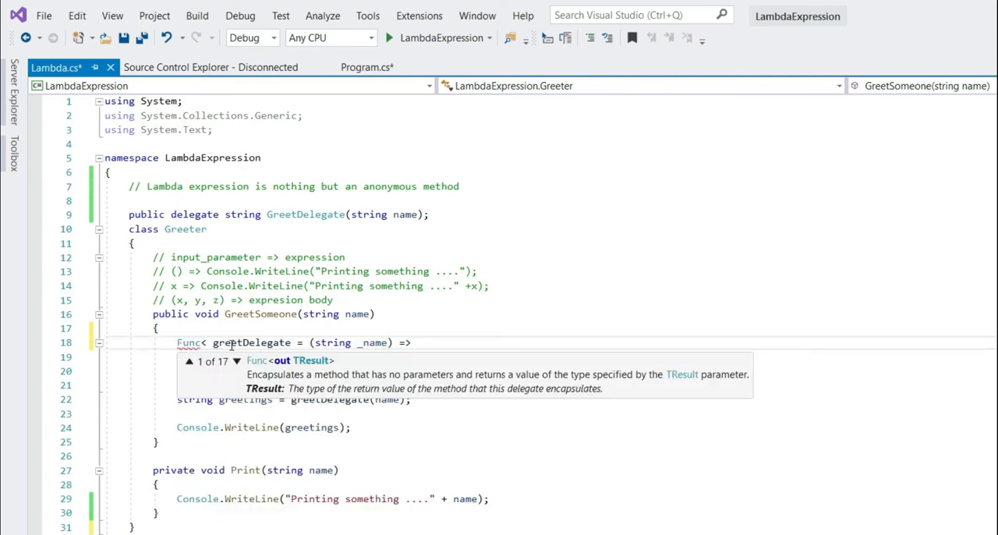
text(string)
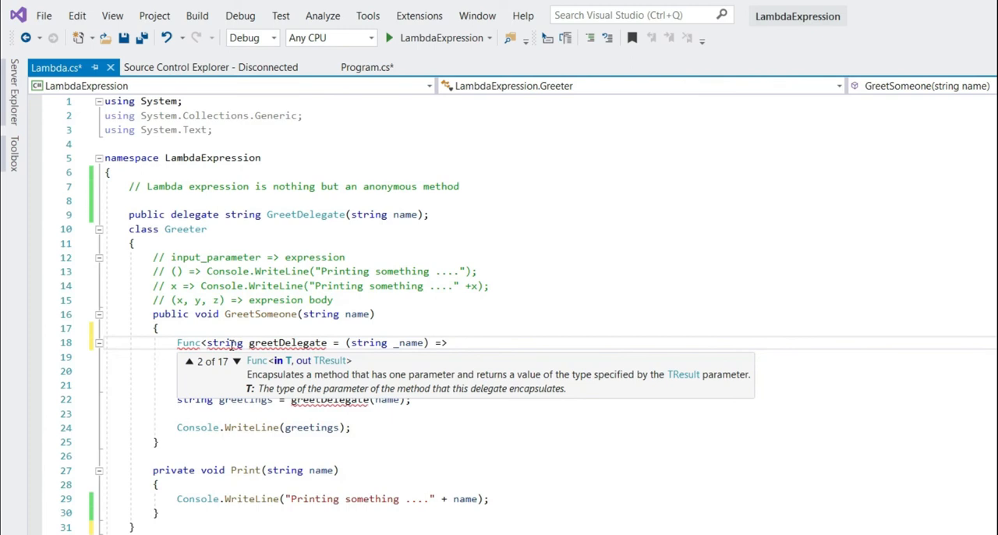
text(, string>)
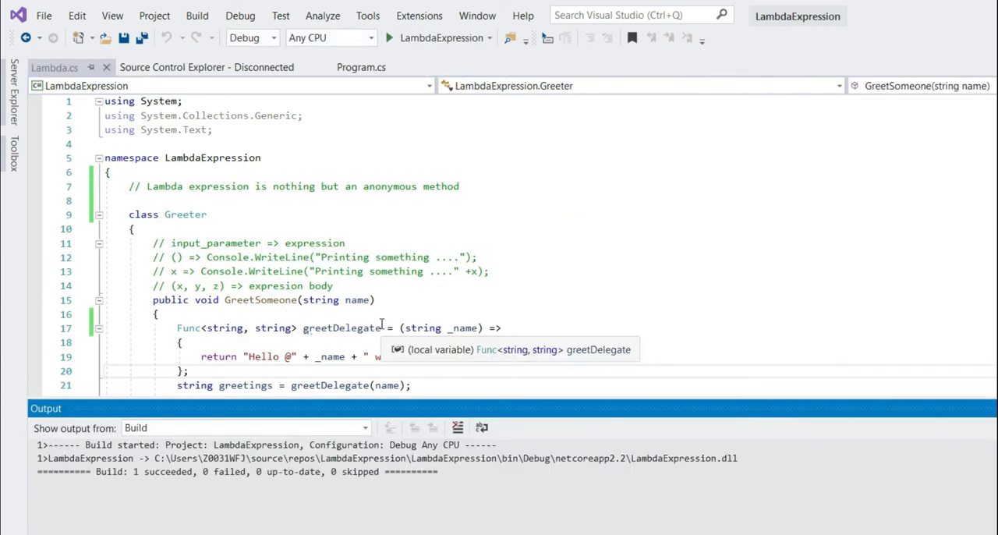
- Build and run to print the Rai greeting, then close the console
click(390, 37)
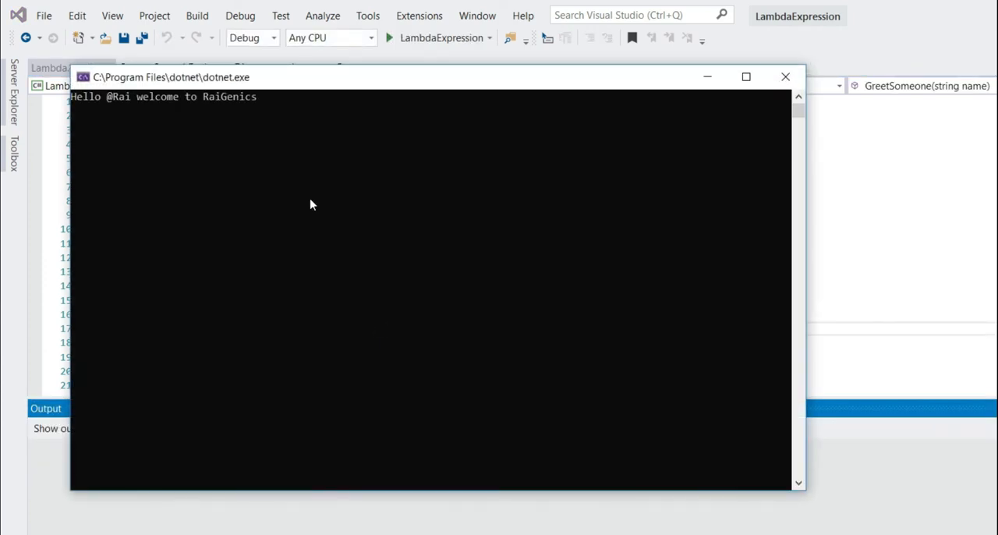
click(784, 76)
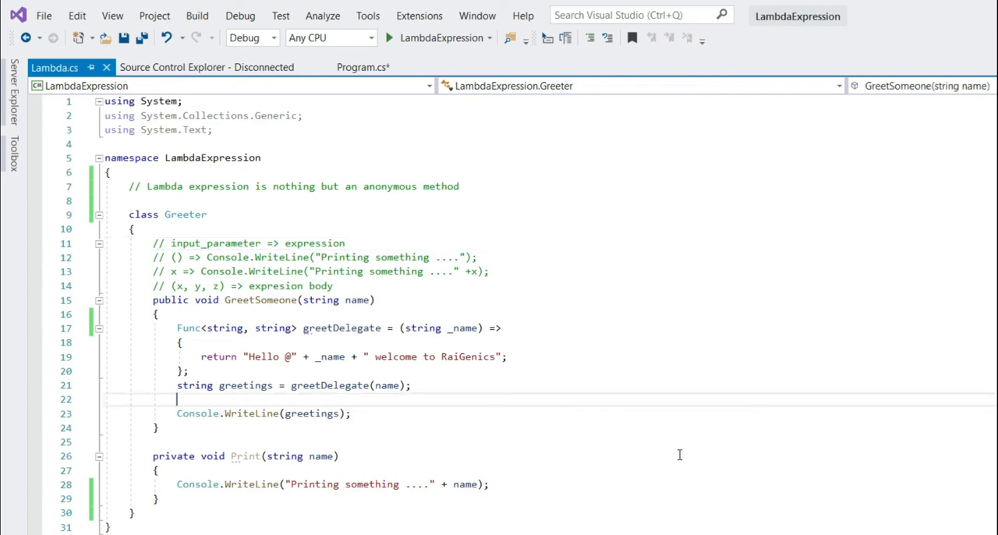
- Switch to Program.cs and begin declaring the Student class
click(353, 66)
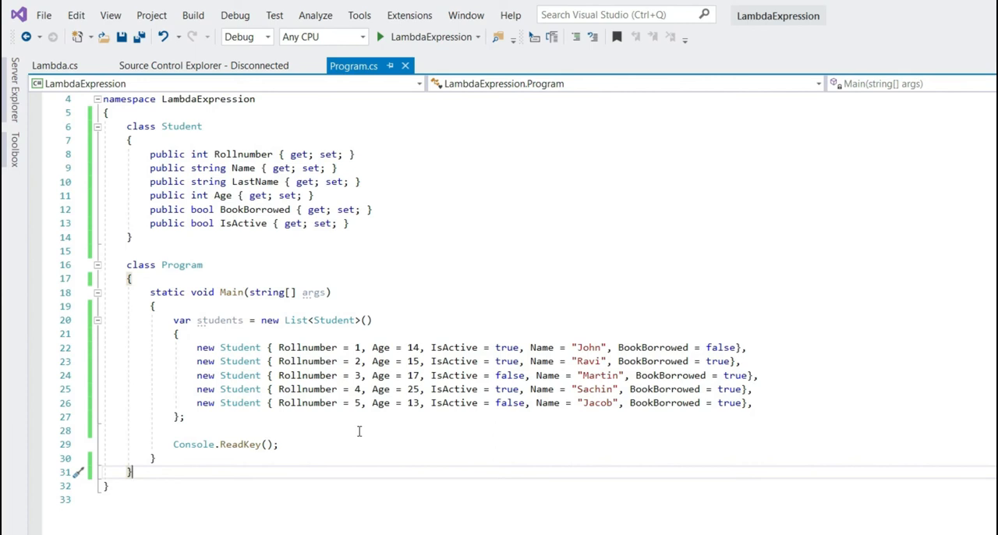
text(stu)
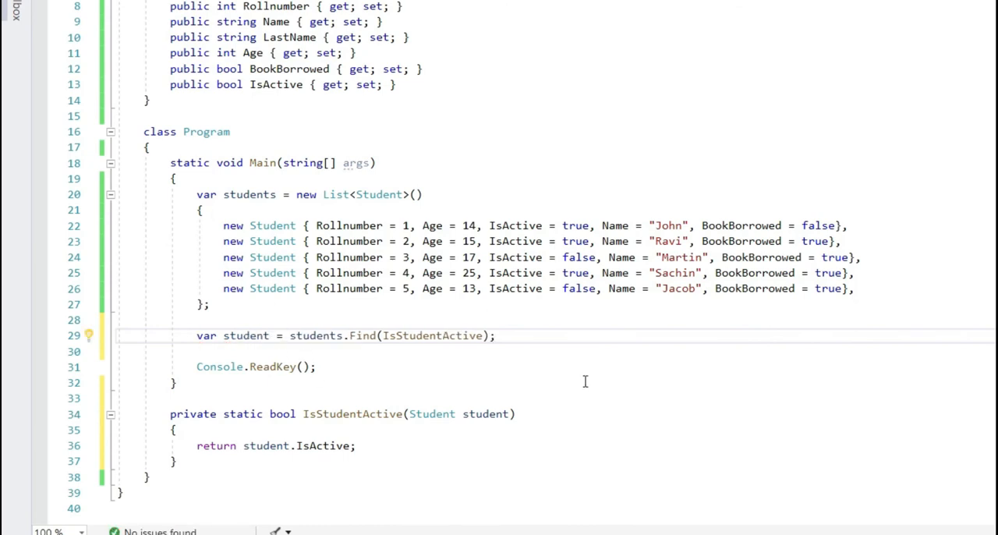
mouse_move(460, 358)
text(Console.WriteLine(student.Name);)
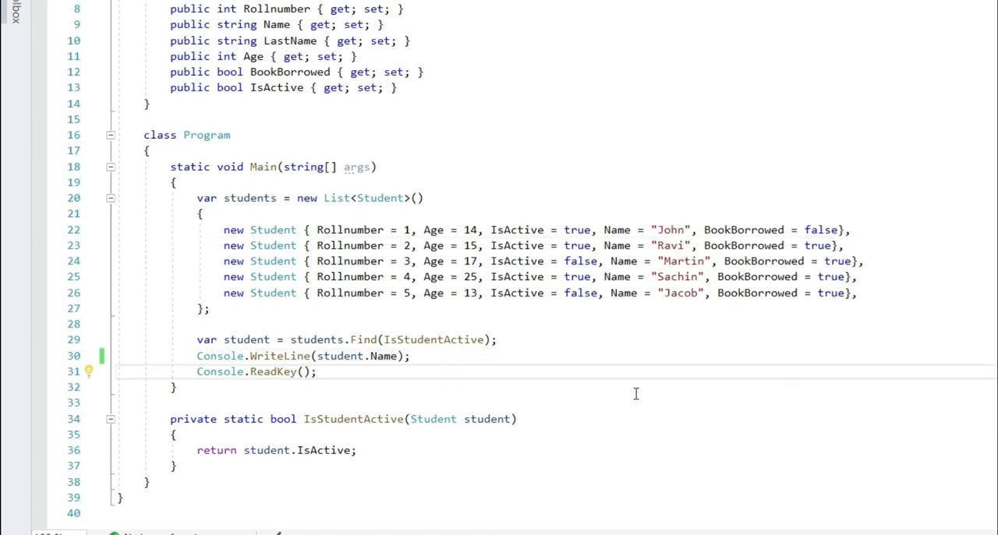
mouse_move(592, 348)
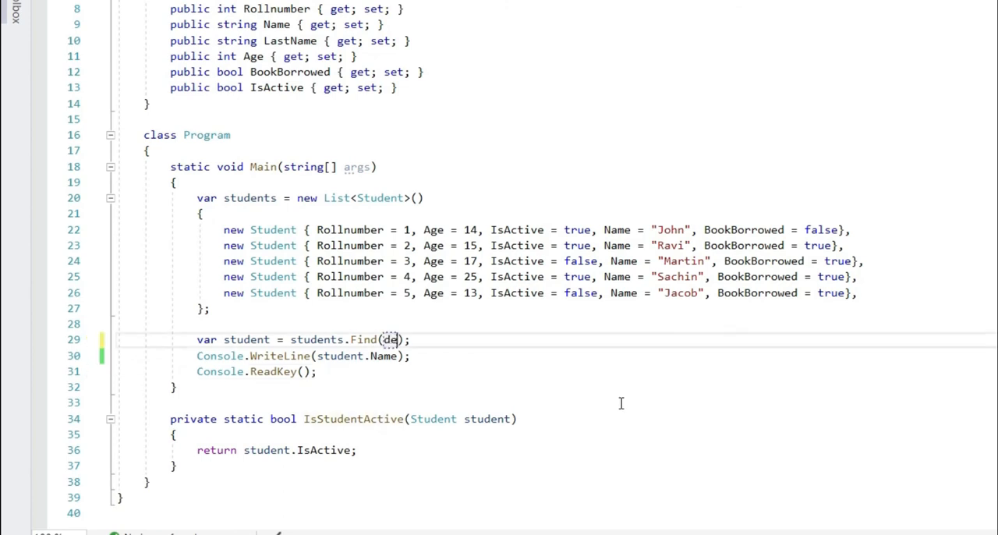
- Rewrite the Find argument as delegate (Student _student) { return _student.IsActive; }
text(legate)
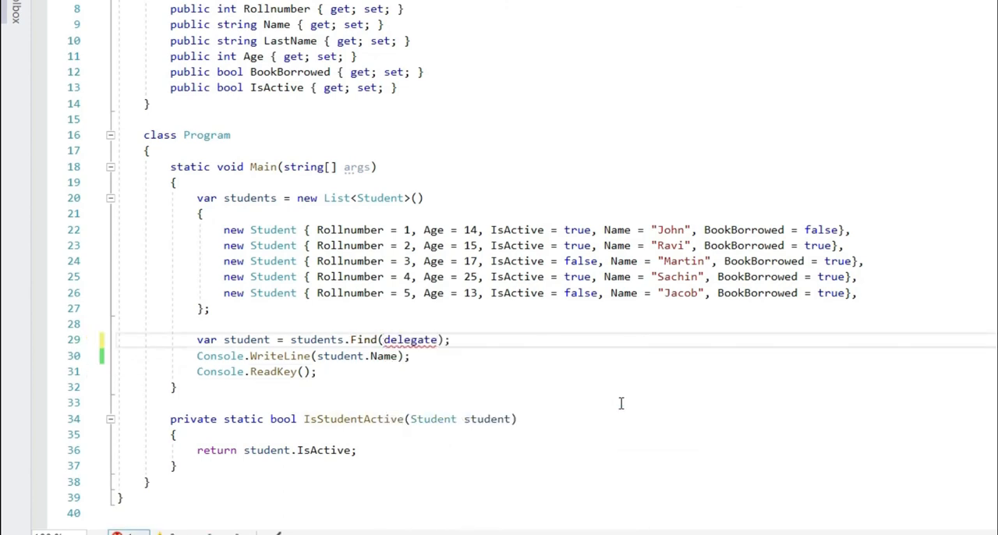
text(())
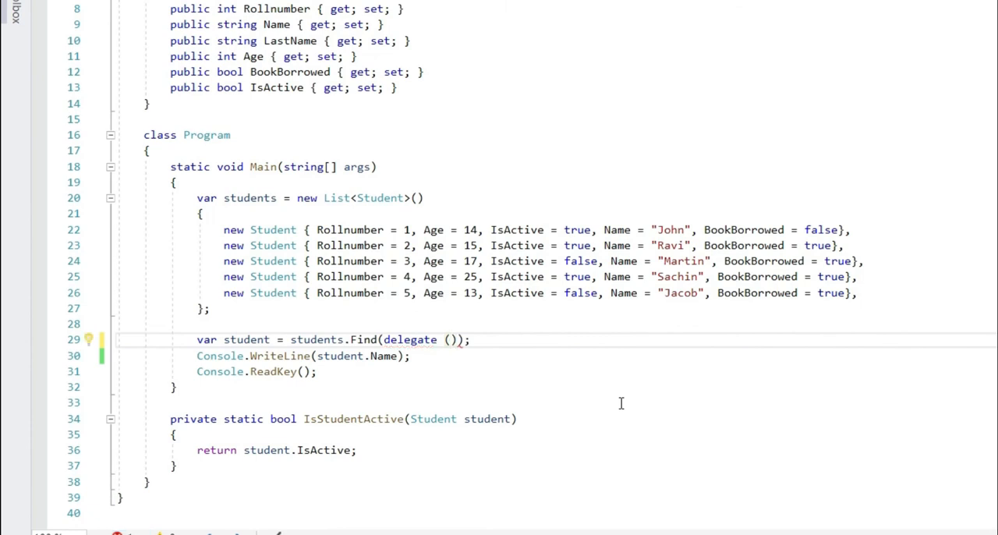
text(Student)
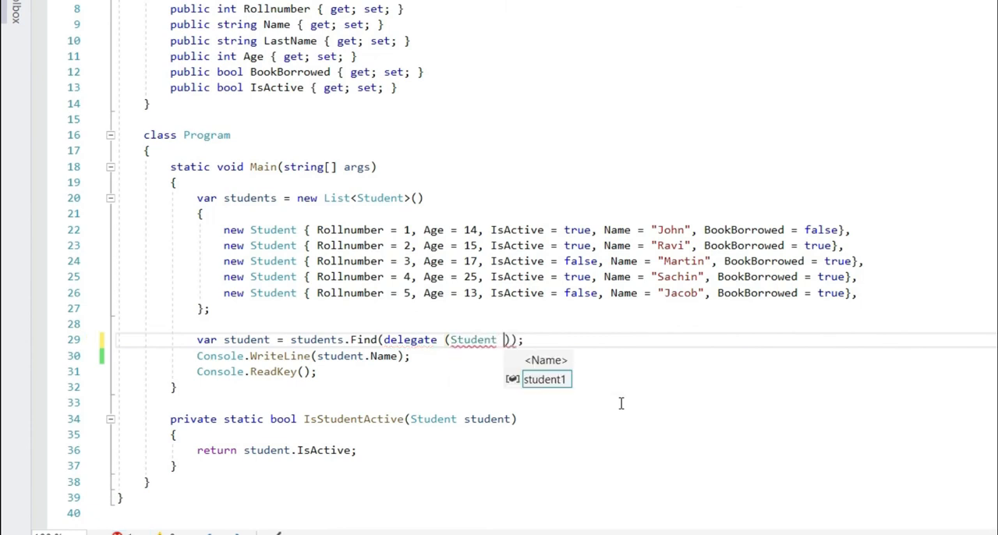
text(_student) { return _student.IsActive;)
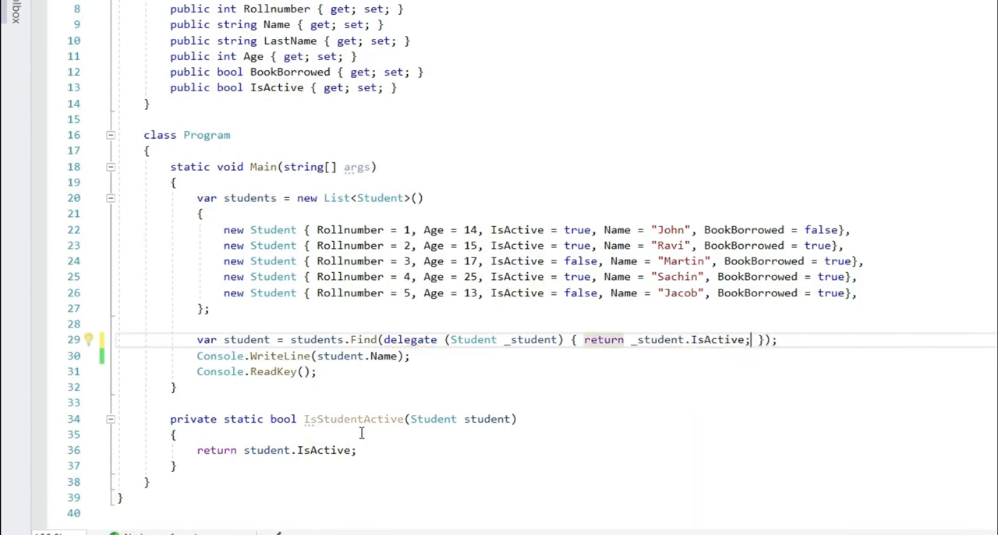
- Run the delegate version printing John, close the console, and select delegate for replacement
double_click(353, 418)
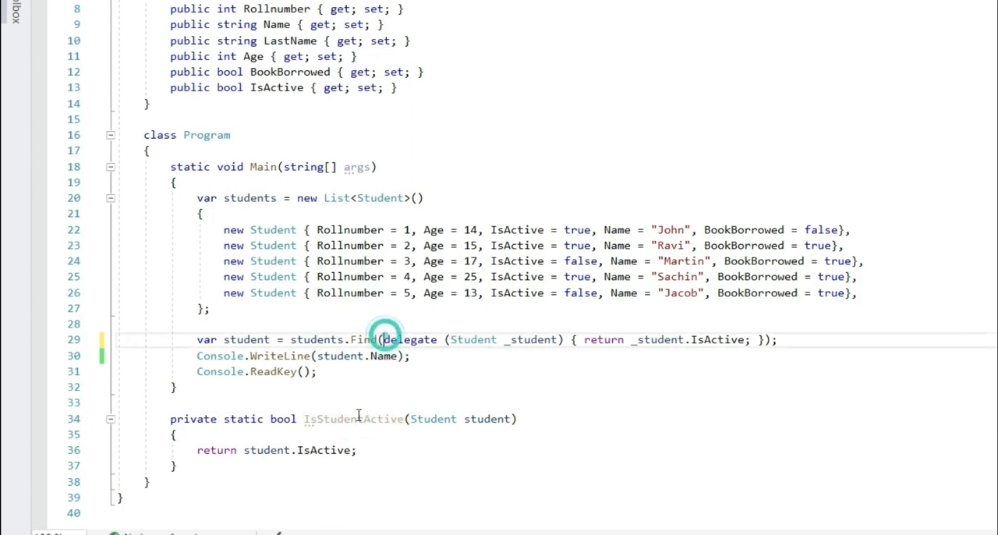
double_click(408, 340)
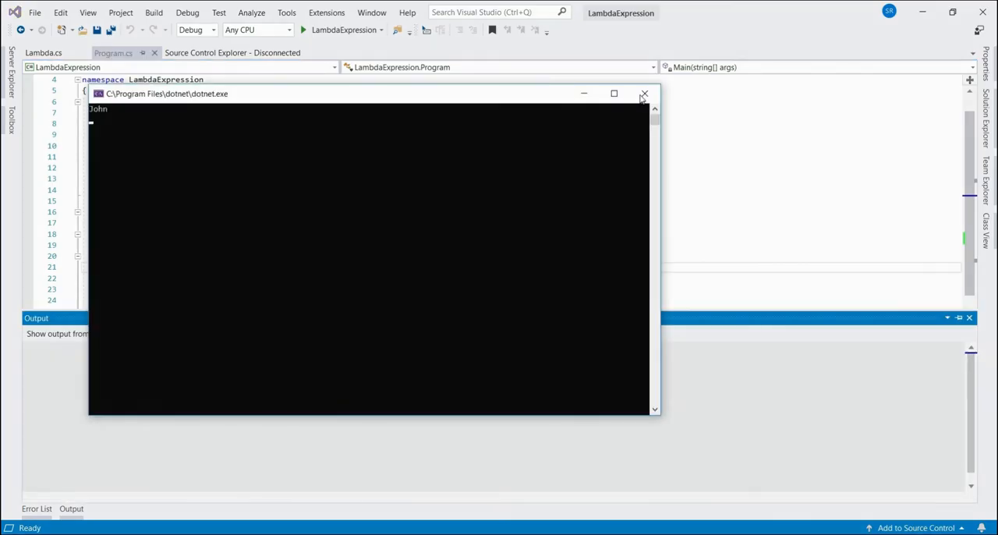
click(644, 94)
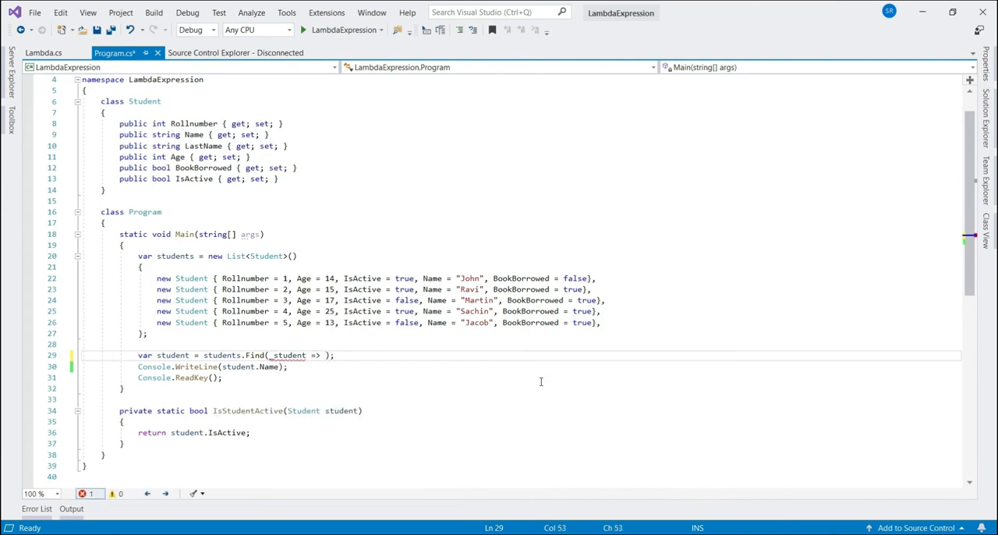
- Change Find to the lambda _student => _student.IsActive, run it printing John, and close the console
text(_stu)
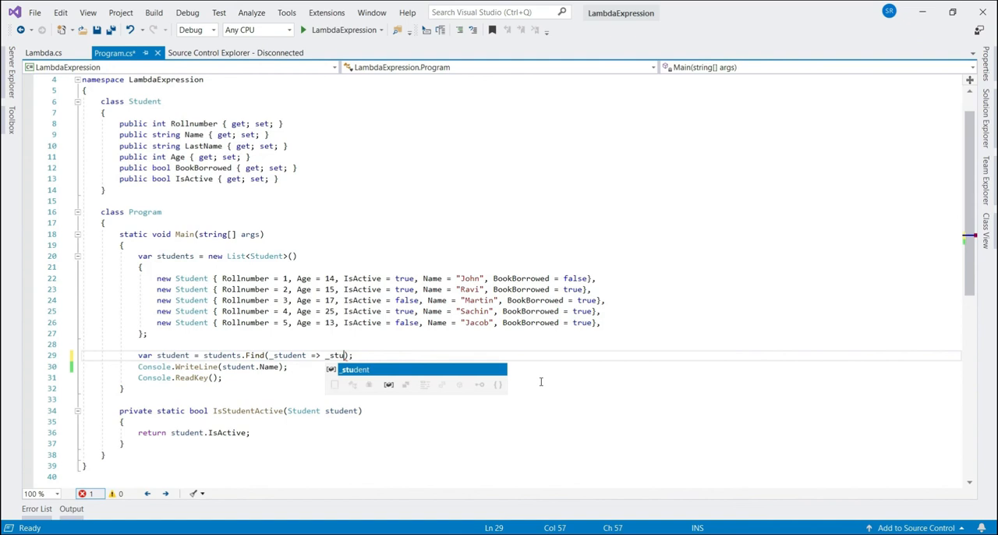
text(.IsActive)
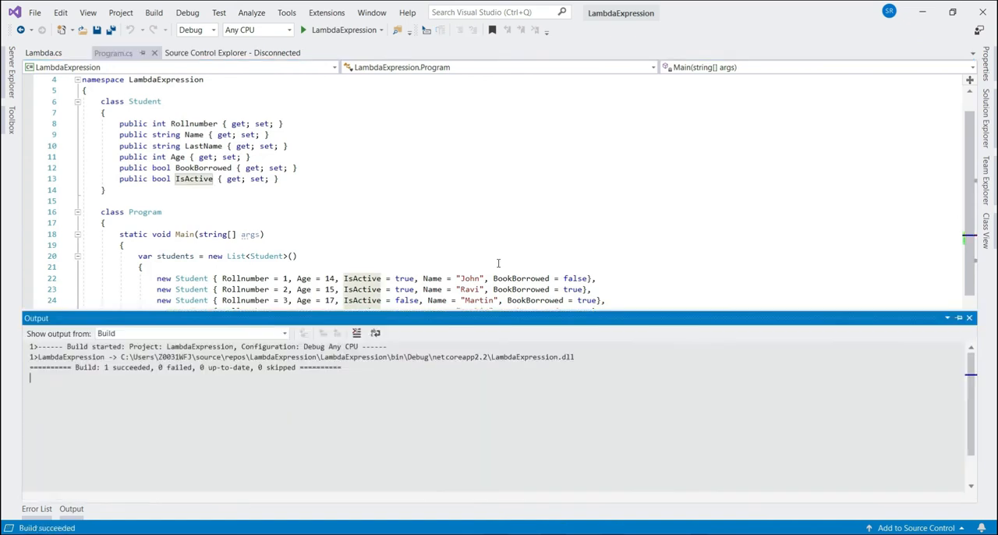
click(303, 30)
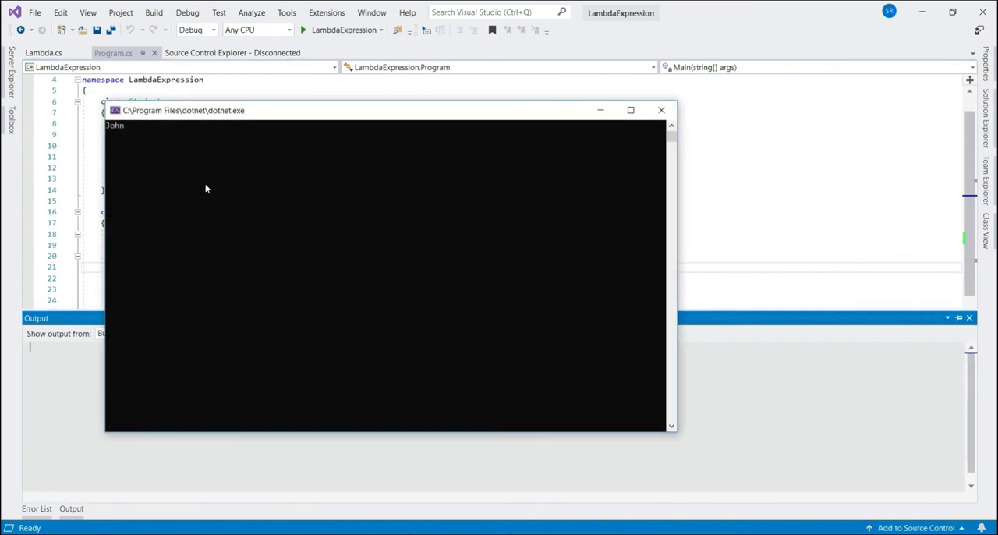
click(661, 109)
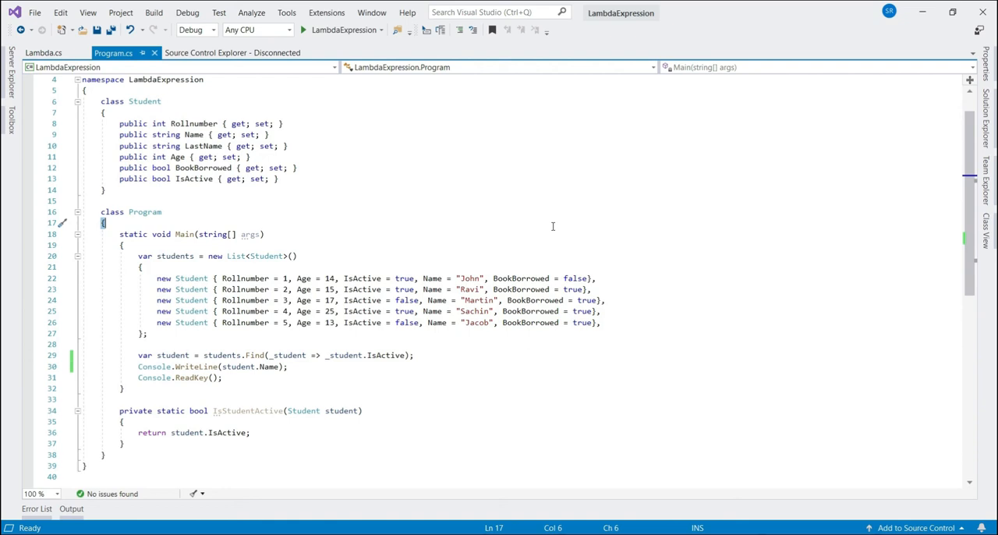
mouse_move(565, 243)
text(f)
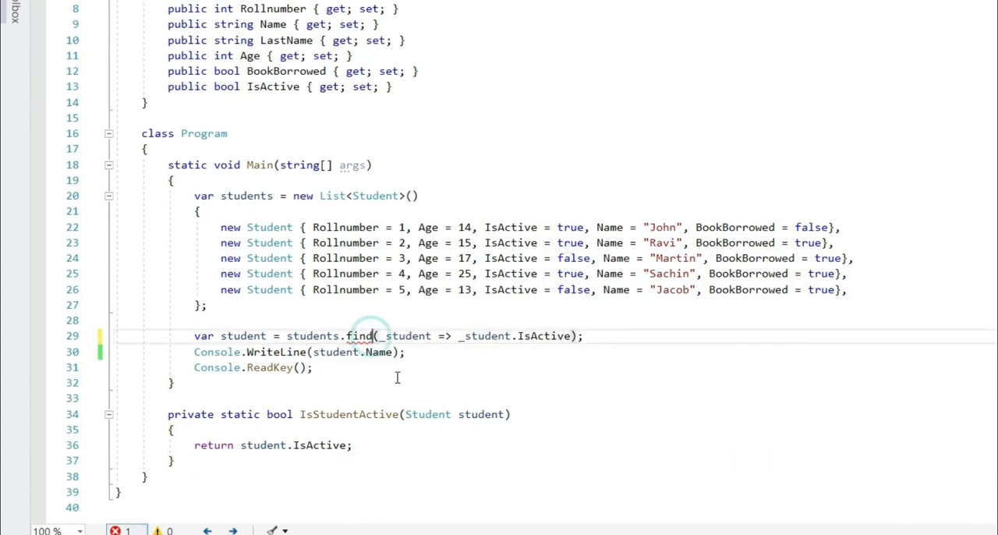
- Use FindAll with a foreach printing student.Name, run listing John, Ravi and Sachin, close the console
text(Fi)
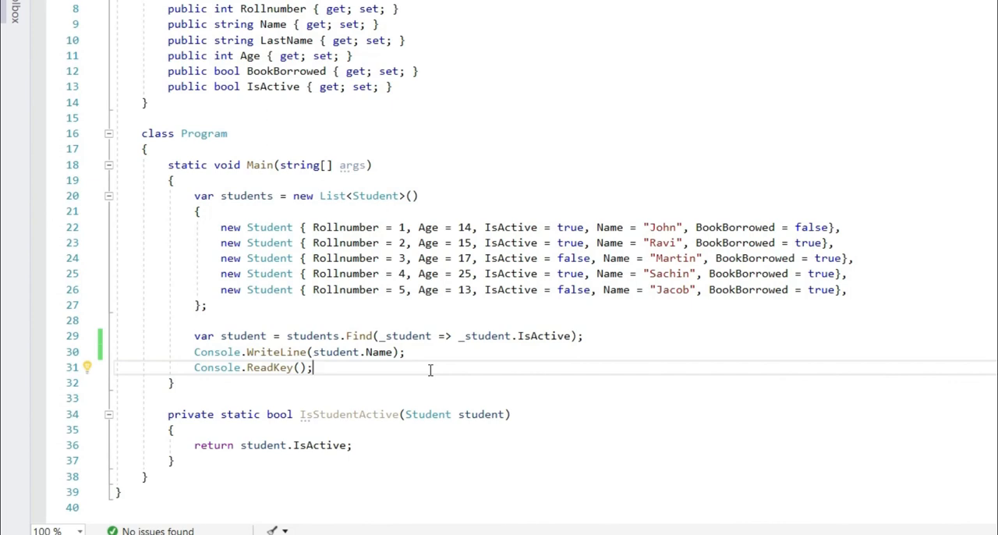
mouse_move(359, 336)
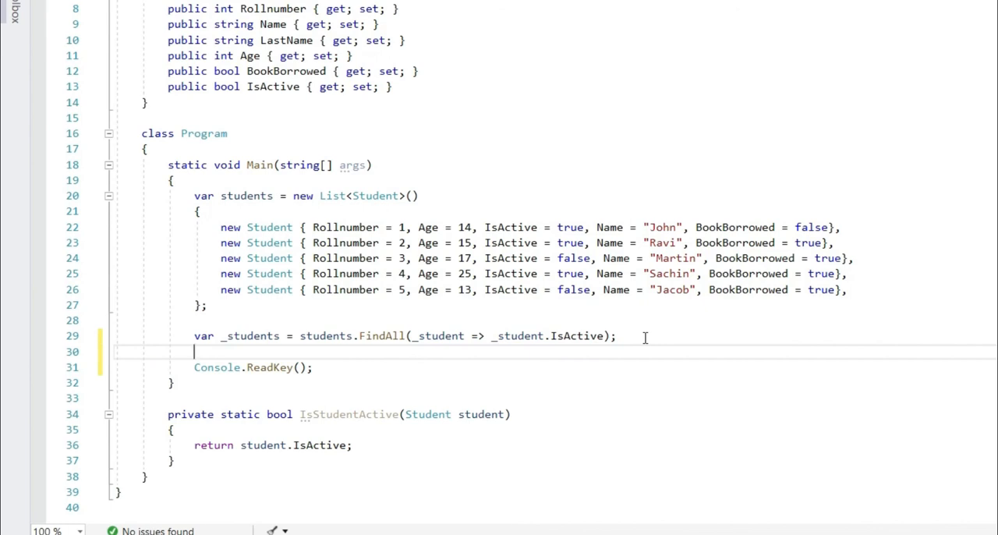
text(foreach (var student in _students)
text(Console.WriteLine(student);)
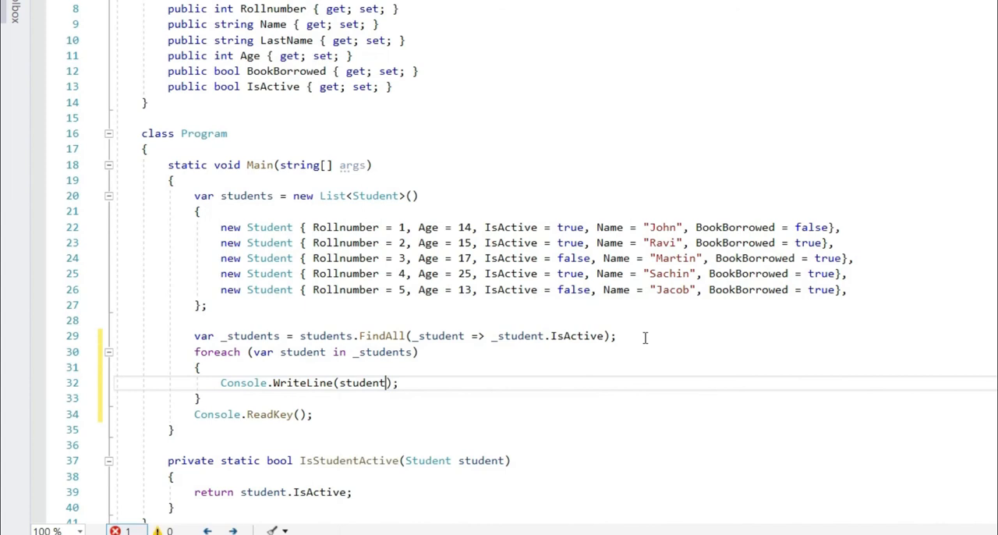
text(.Name)
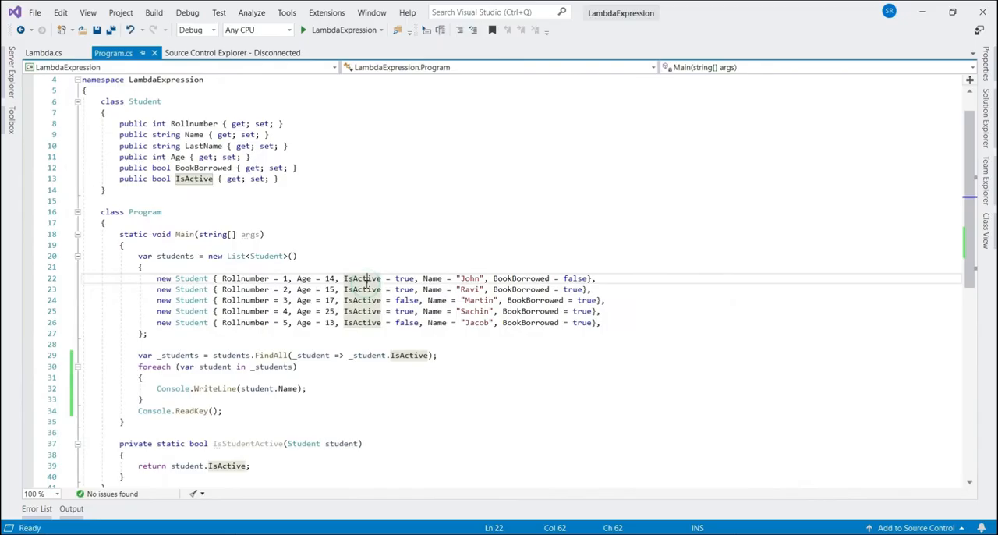
click(303, 30)
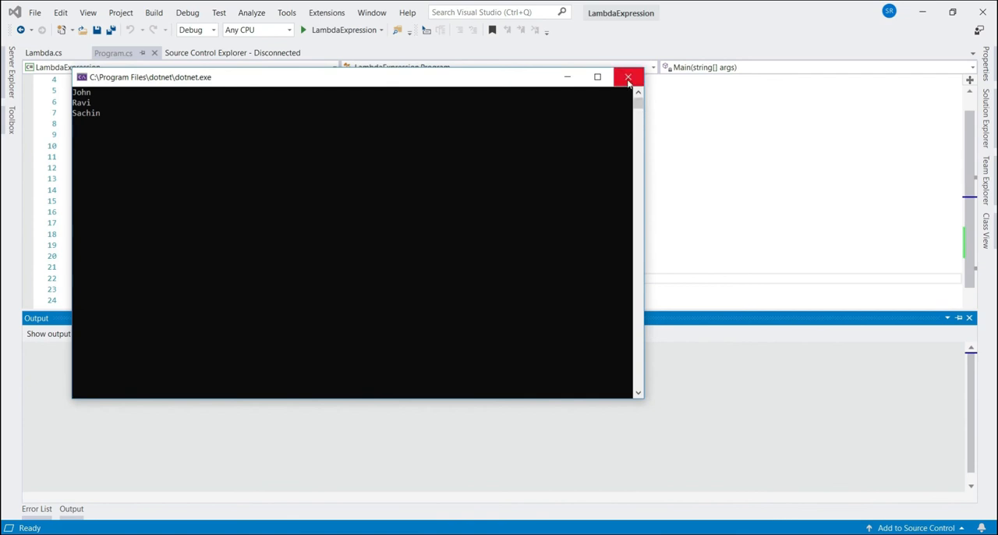
click(627, 78)
text(var _students = students.FindAll(_student => !_student.IsActive);)
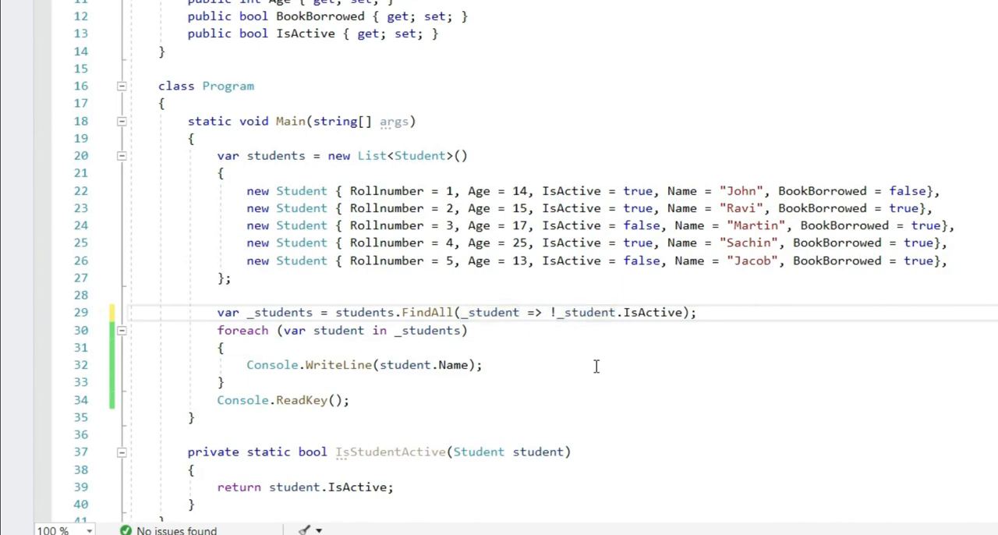
- Extend the filter to !_student.IsActive && _student.BookBorrowed and run, printing Martin and Jacob
click(655, 312)
text( && _student.BookBorrowed)
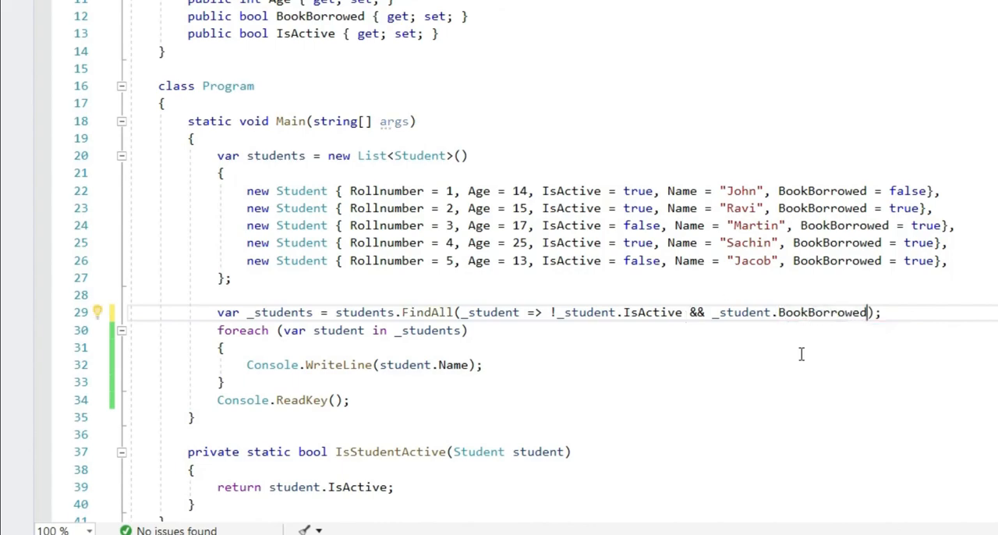
key(F5)
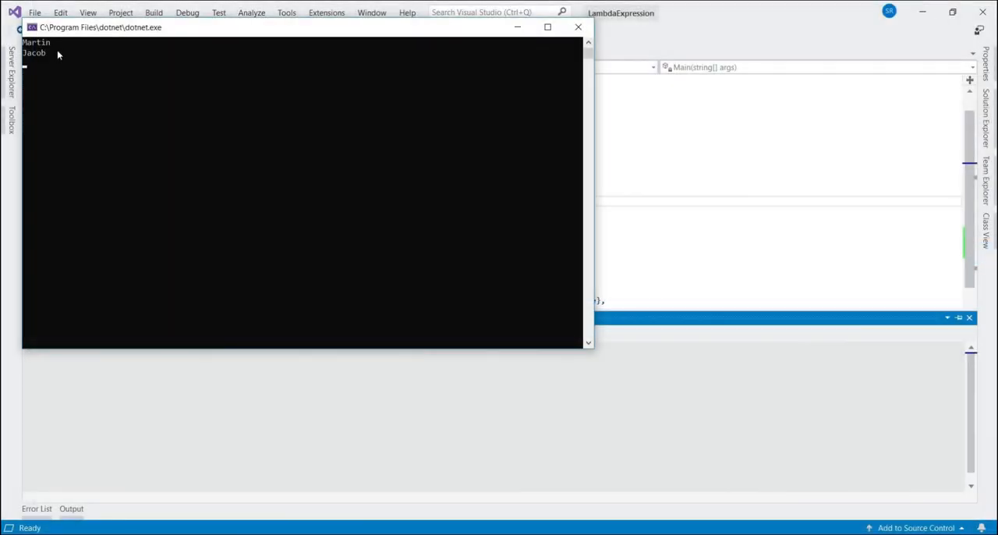